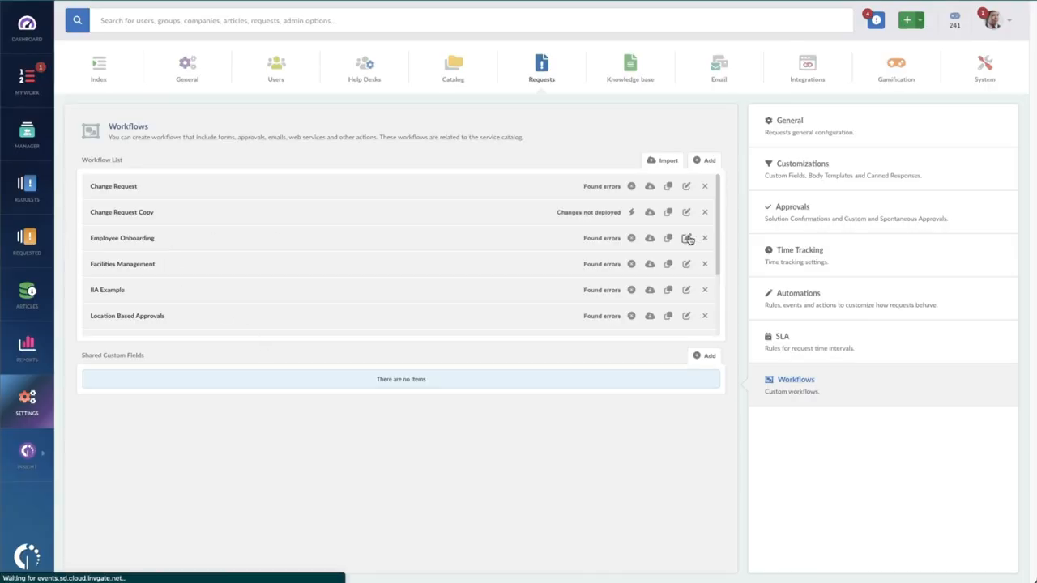
- Review the Employee Onboarding workflow and its Create Azure AD Account step, then return to the workflow list
left_click(687, 236)
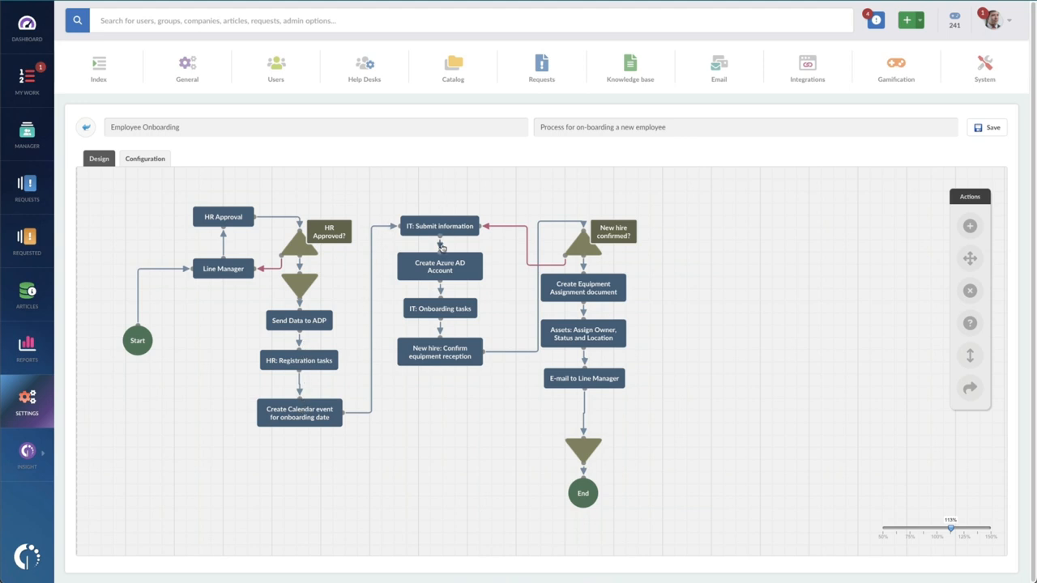
mouse_move(469, 287)
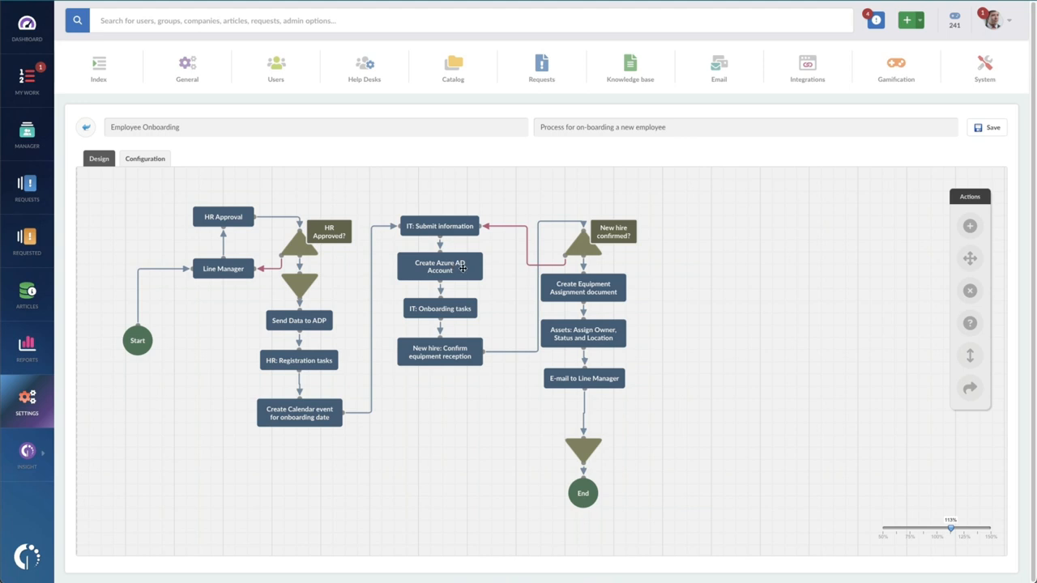
left_click(440, 266)
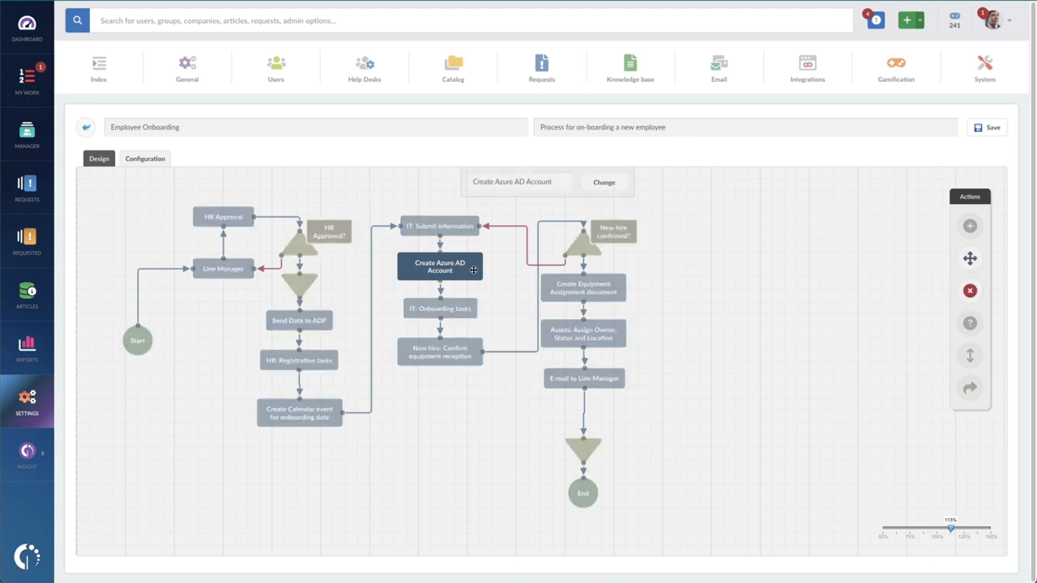
mouse_move(466, 306)
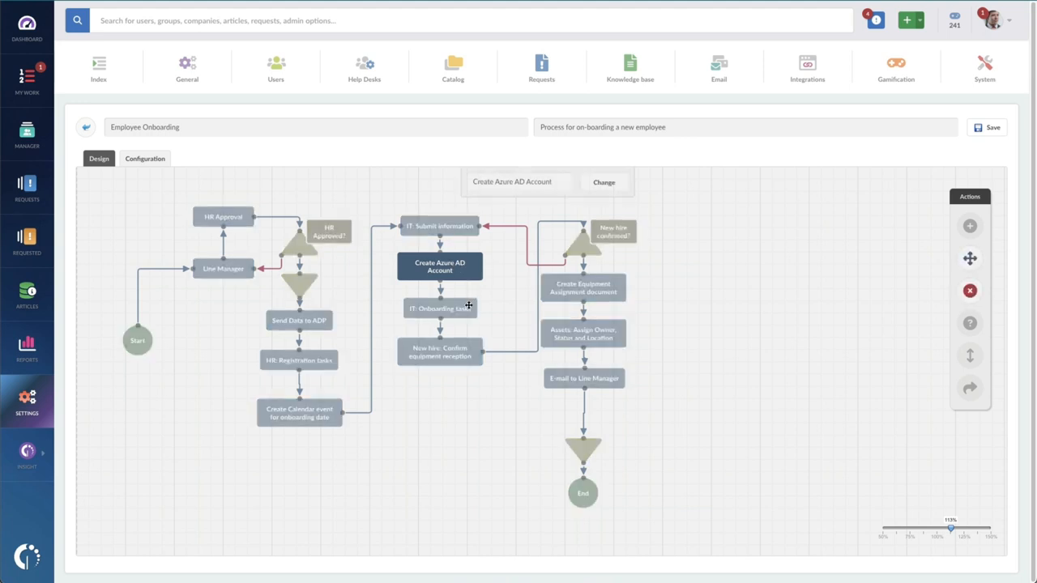
left_click(441, 308)
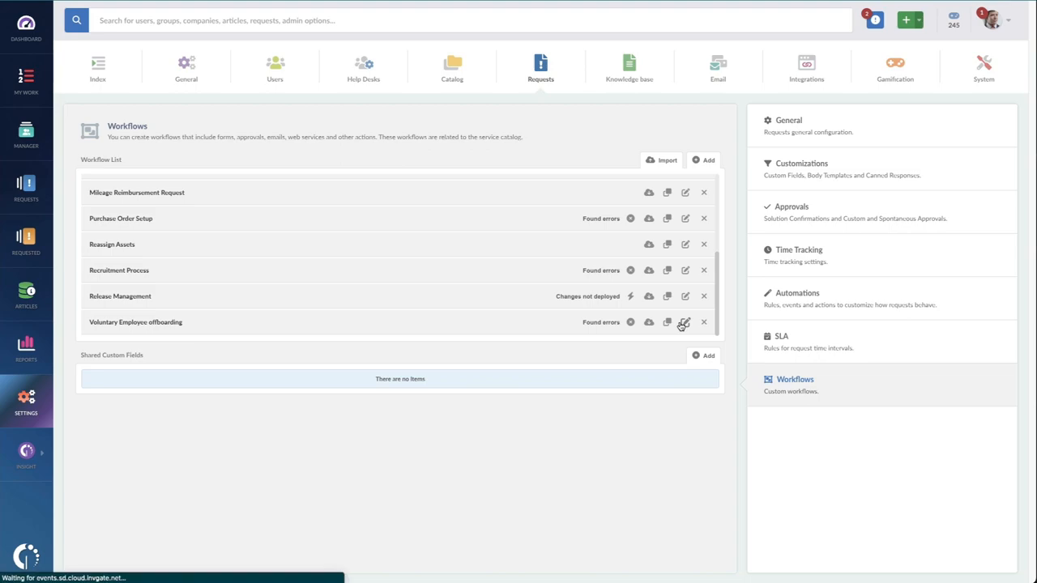
- View the Voluntary Employee offboarding workflow diagram, then go to the general request settings
left_click(683, 320)
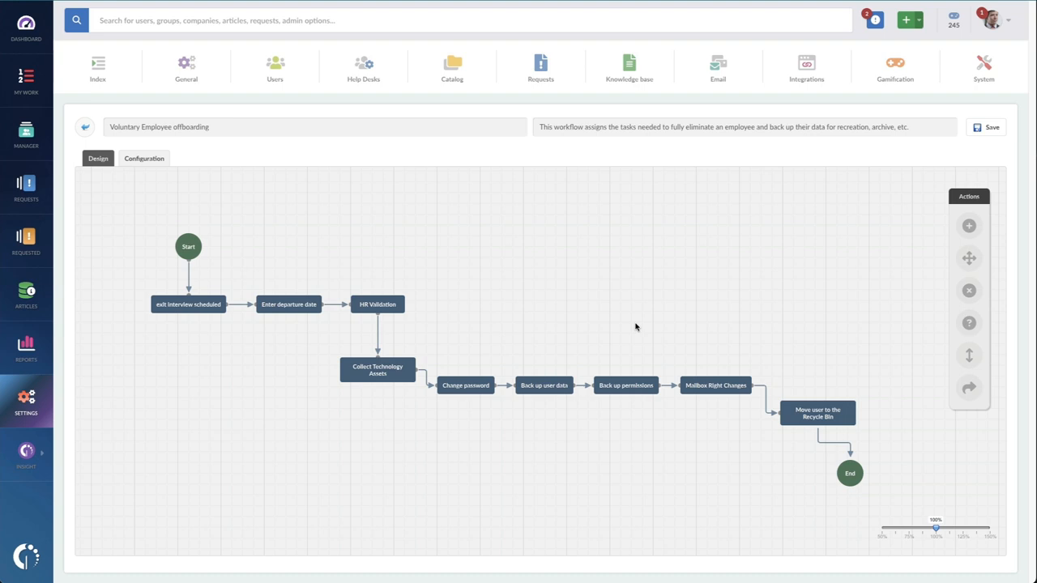
mouse_move(452, 68)
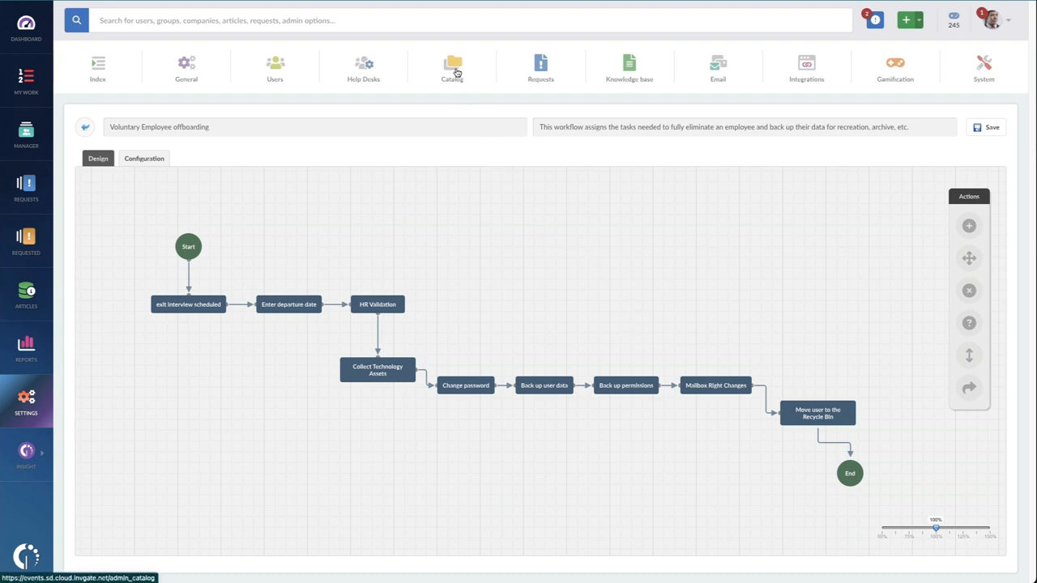
mouse_move(452, 68)
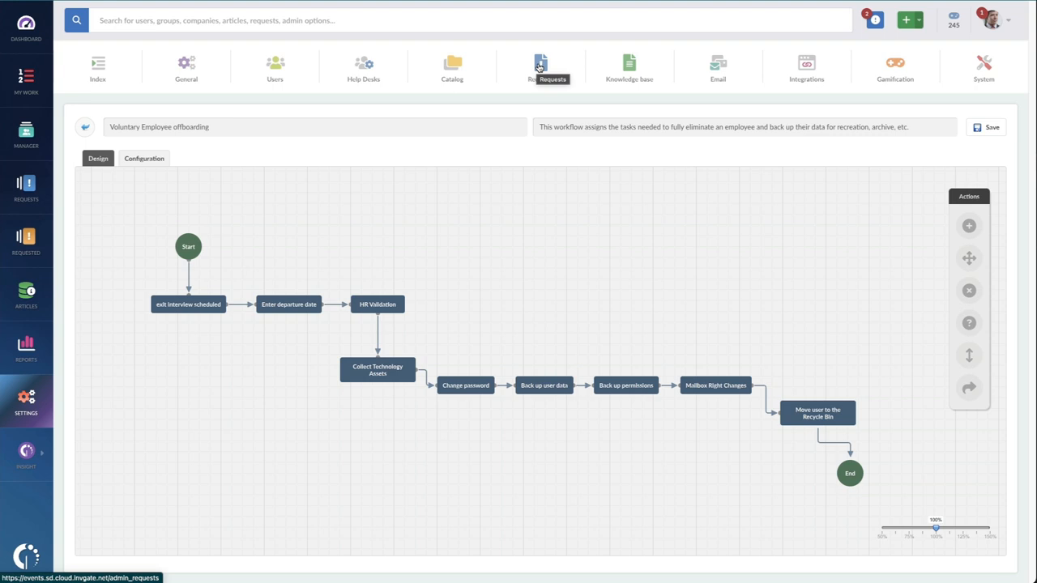
left_click(541, 68)
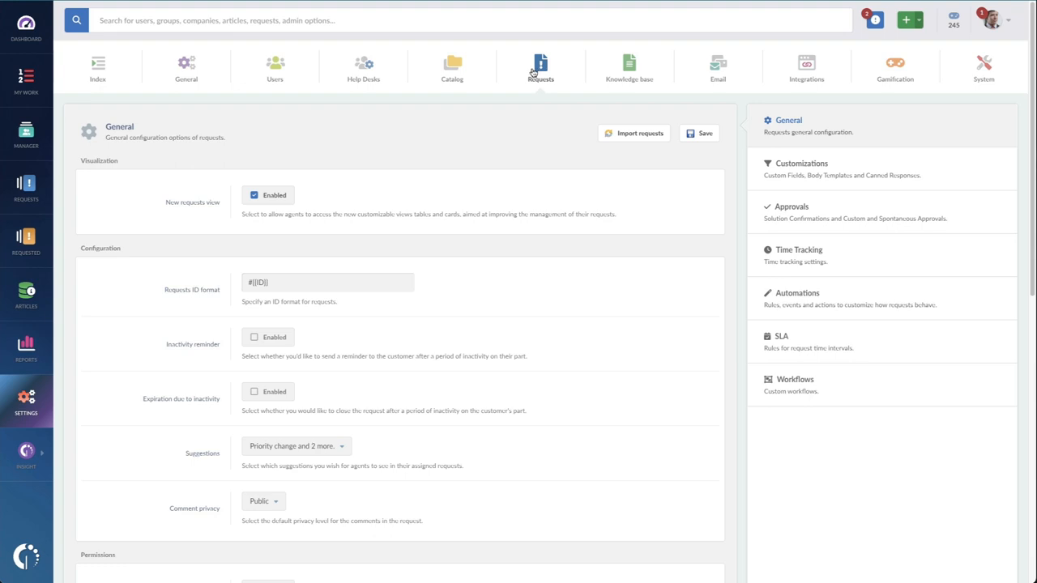
mouse_move(541, 68)
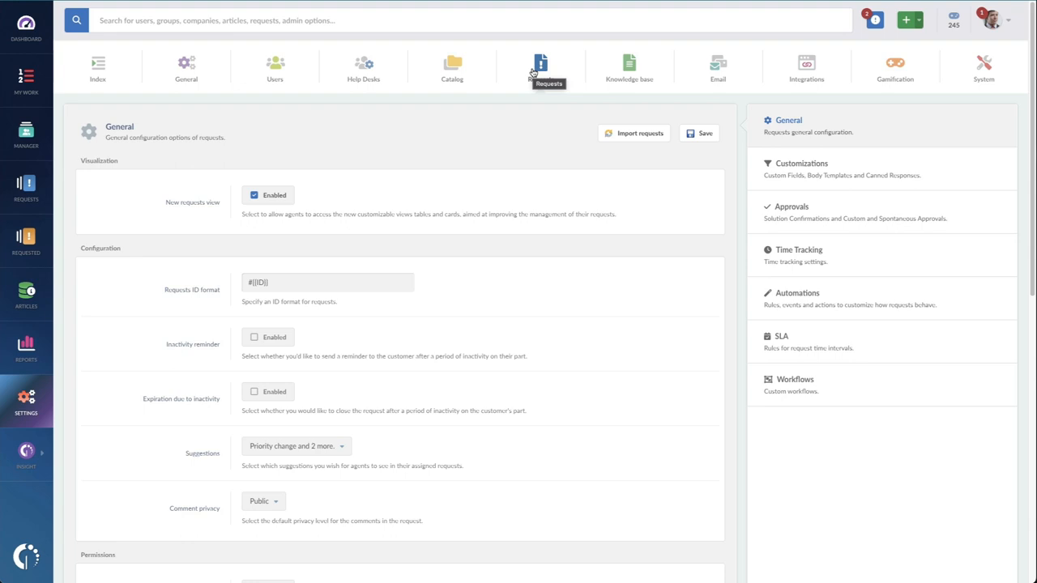
mouse_move(461, 75)
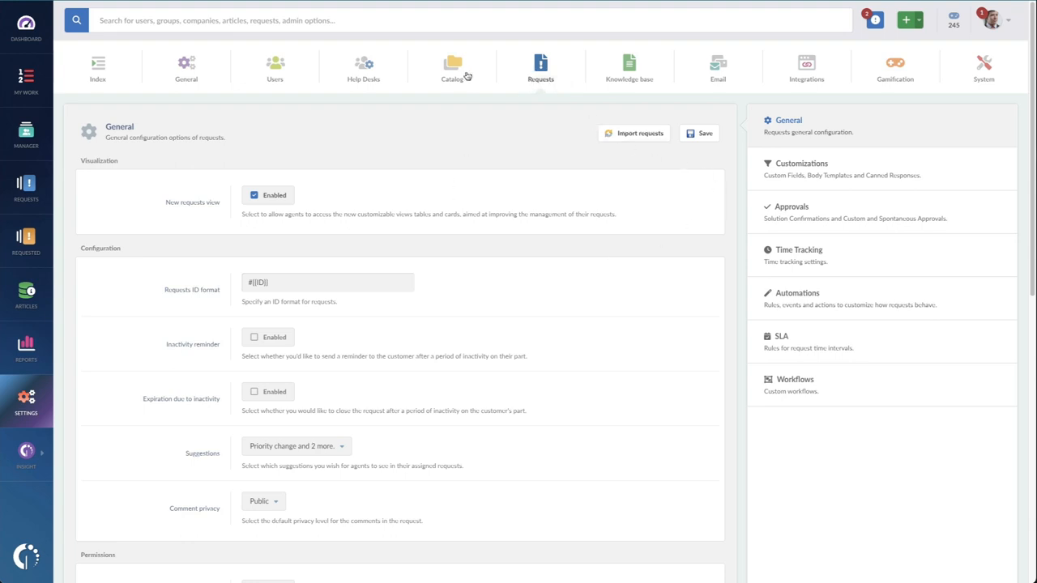
- Open the service catalog, collapse all categories and expand Request something
left_click(452, 68)
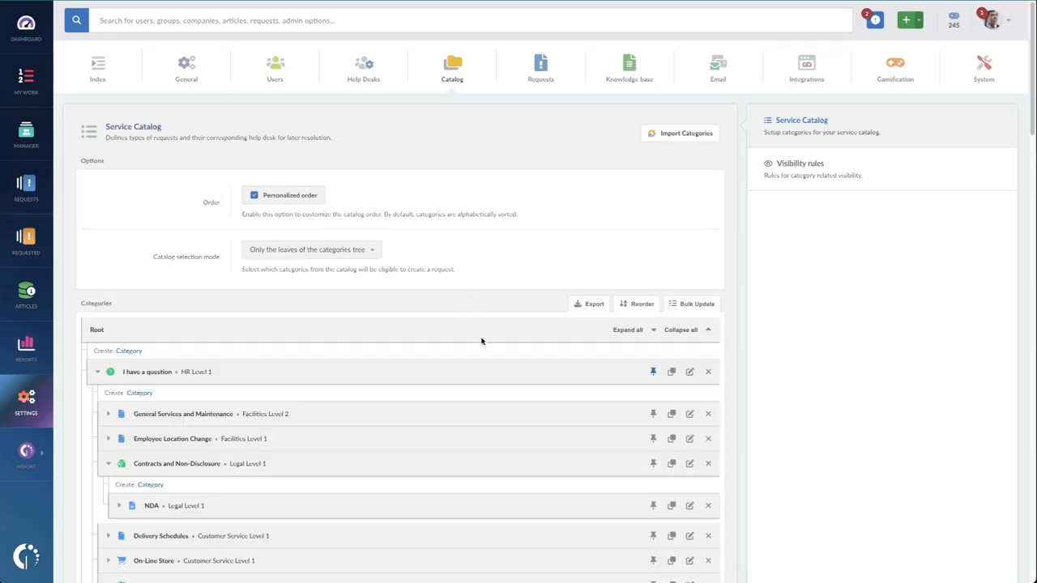
left_click(680, 330)
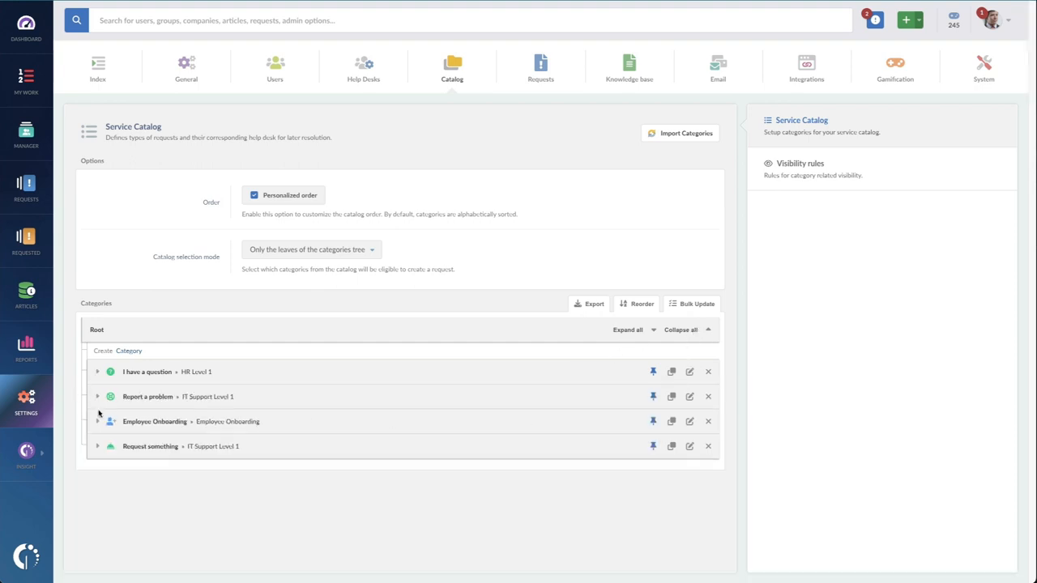
left_click(98, 445)
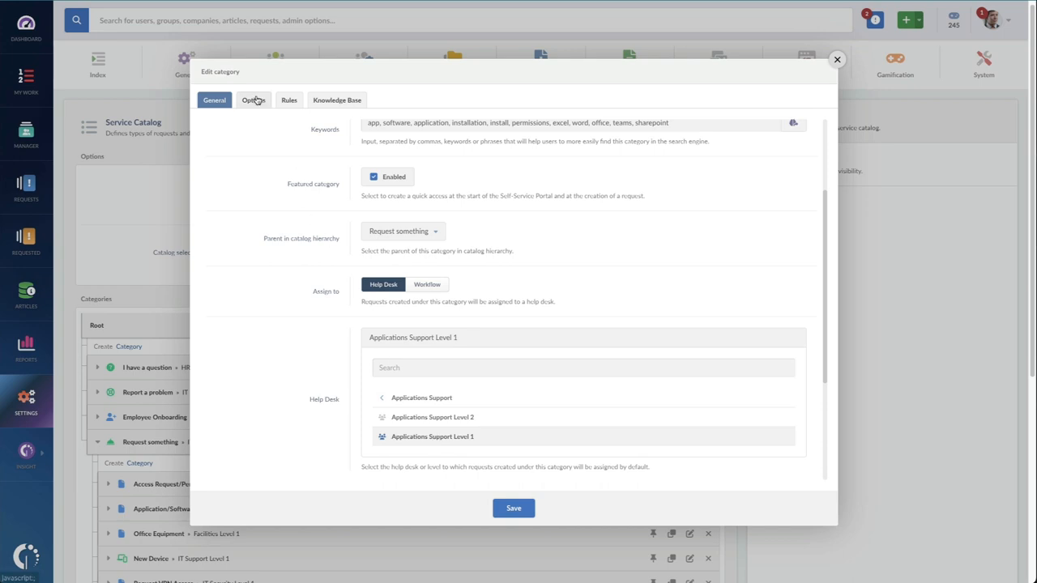
- Create routing rule Americas: location is America, assigned to Applications Support Level 1
left_click(288, 100)
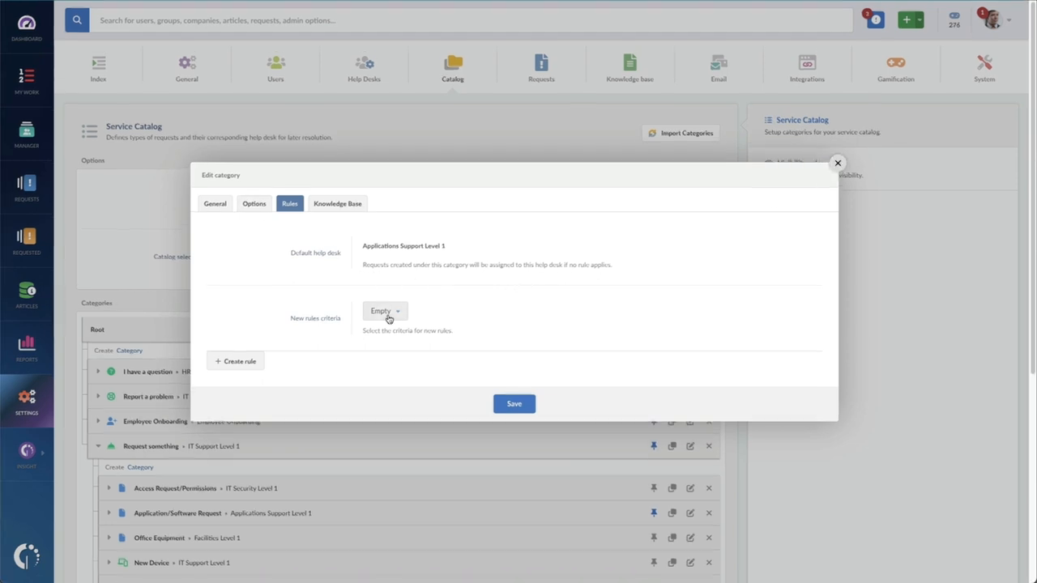
left_click(237, 360)
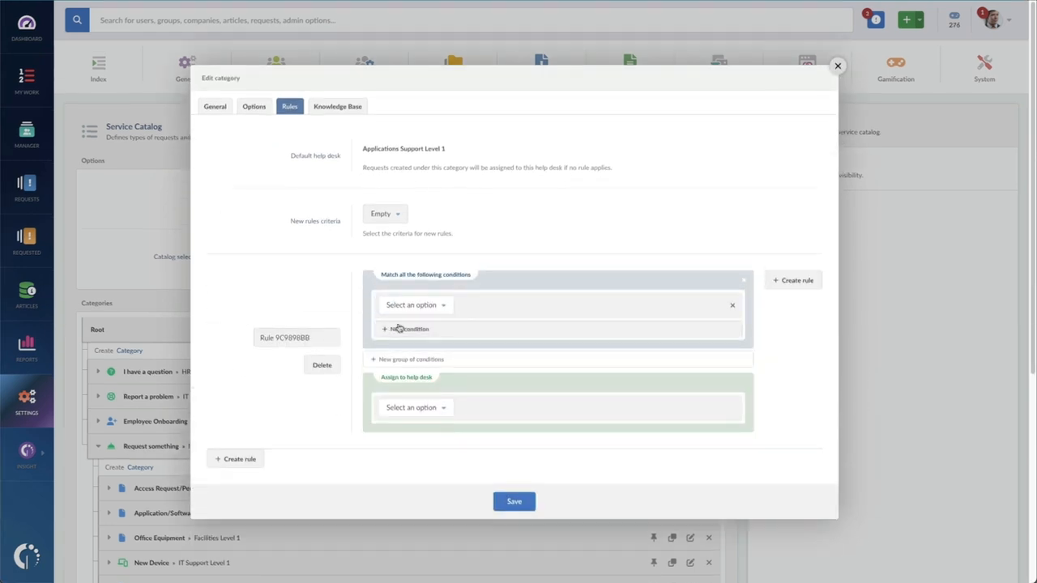
left_click(414, 305)
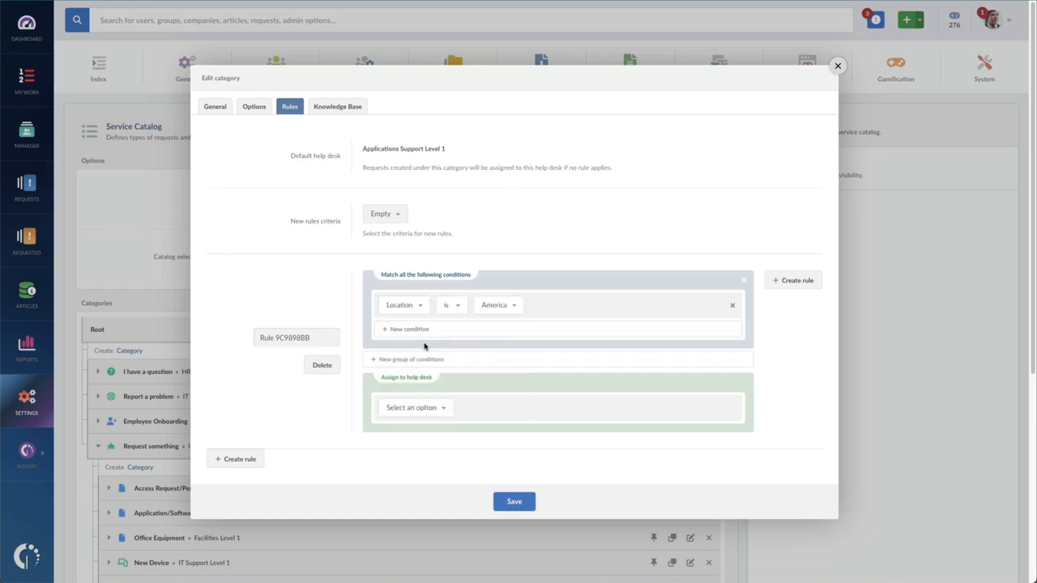
left_click(415, 408)
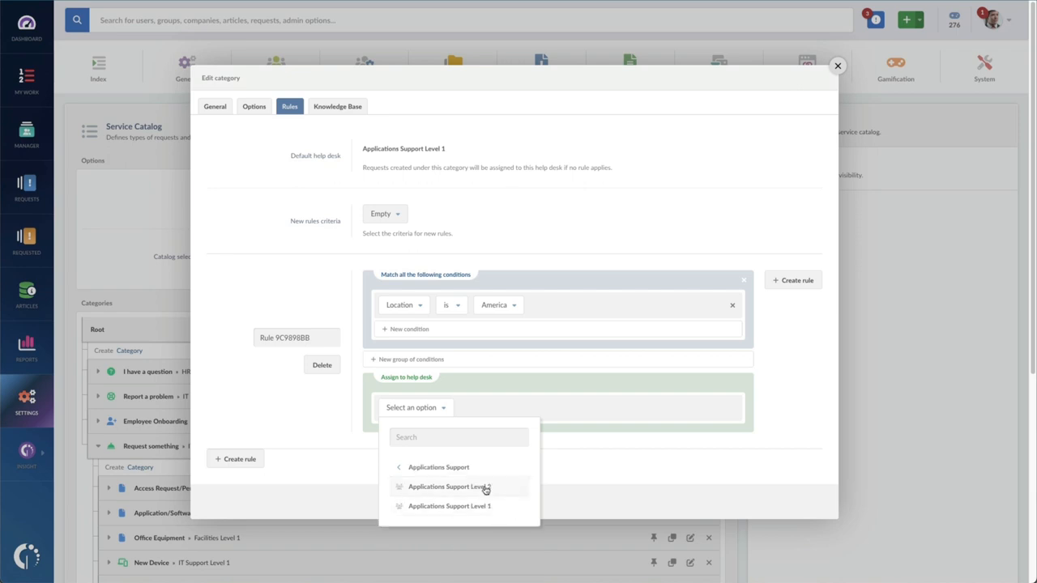
left_click(448, 486)
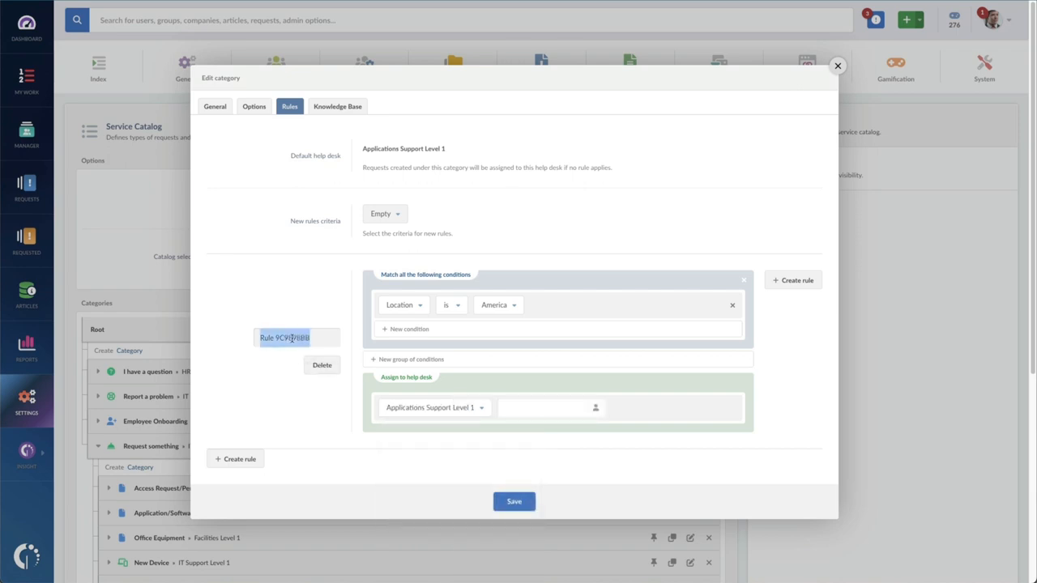
type("Americas")
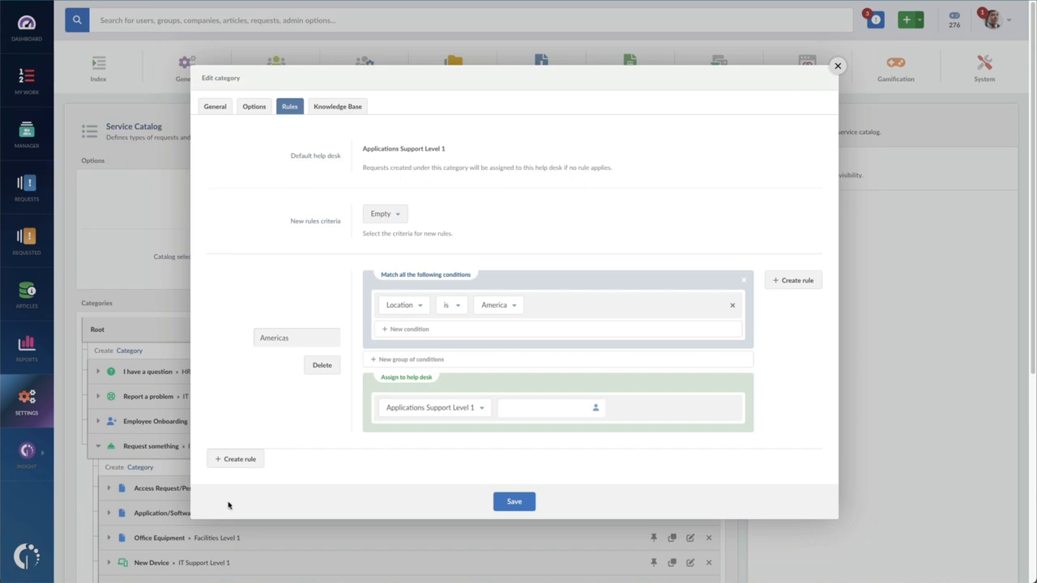
- Add rule ROW for locations other than America with its help desk, and save both rules
left_click(240, 459)
type("ROW")
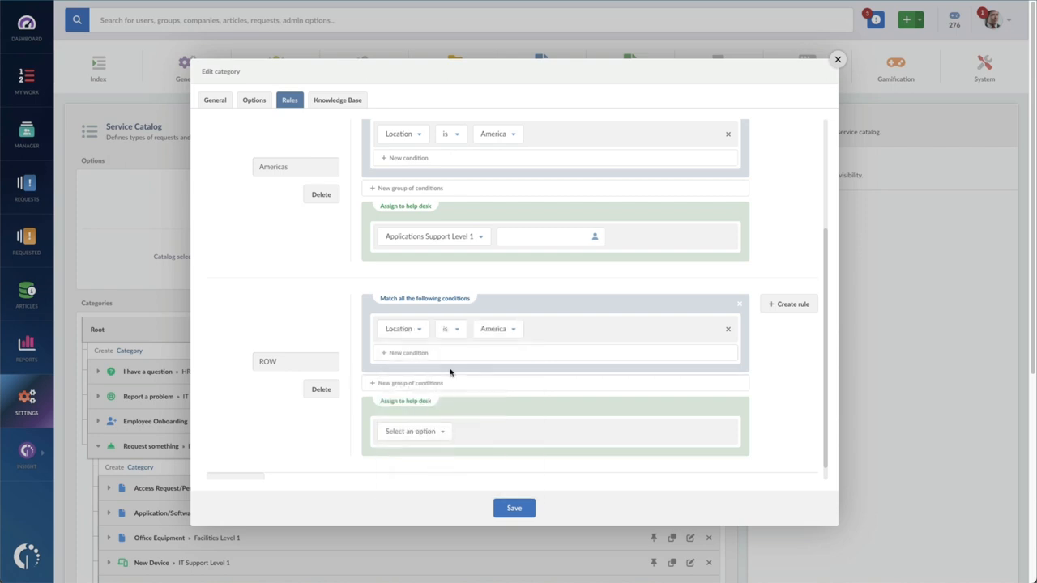
left_click(450, 328)
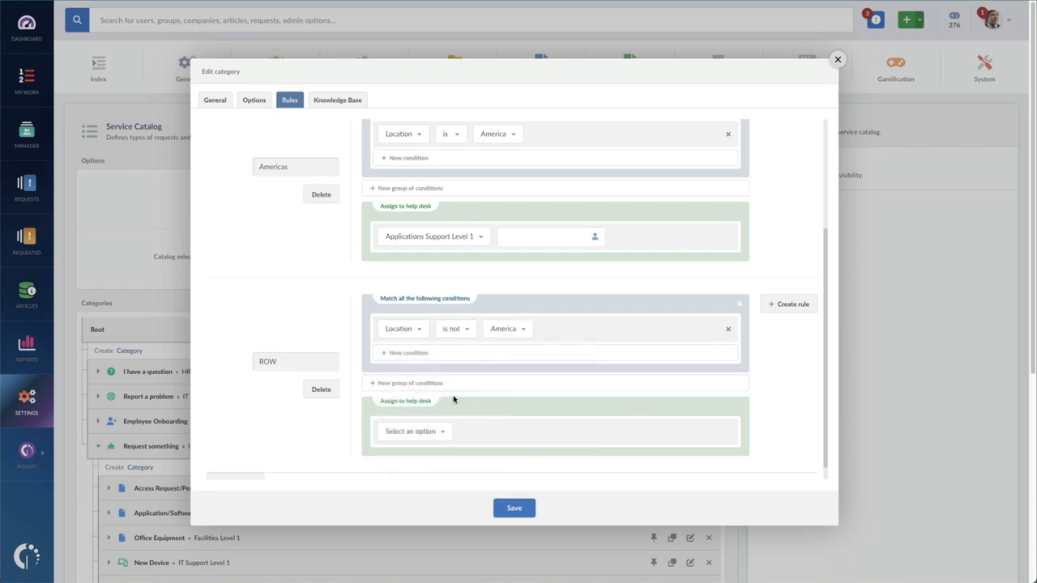
left_click(415, 431)
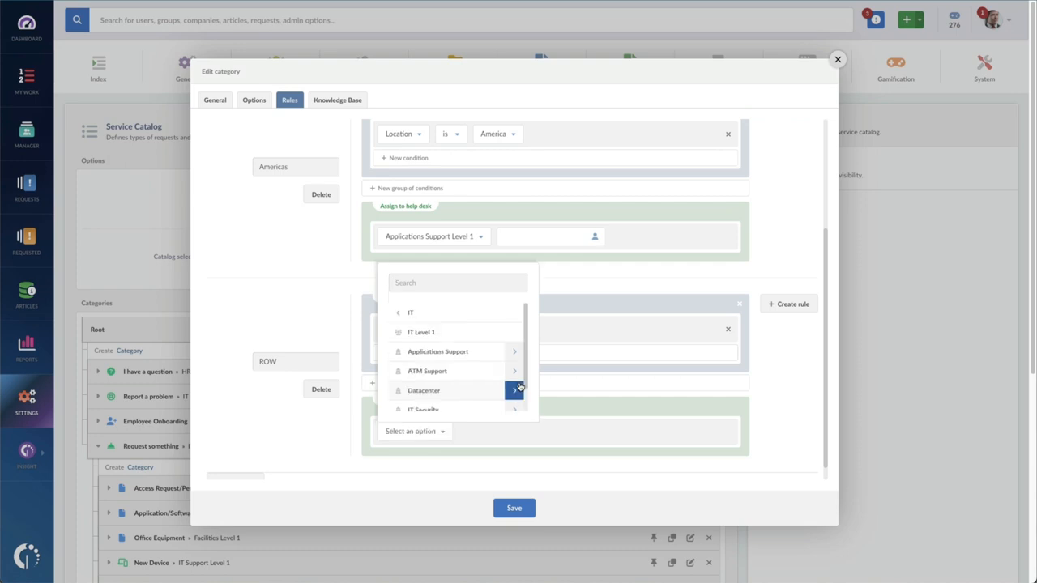
left_click(515, 350)
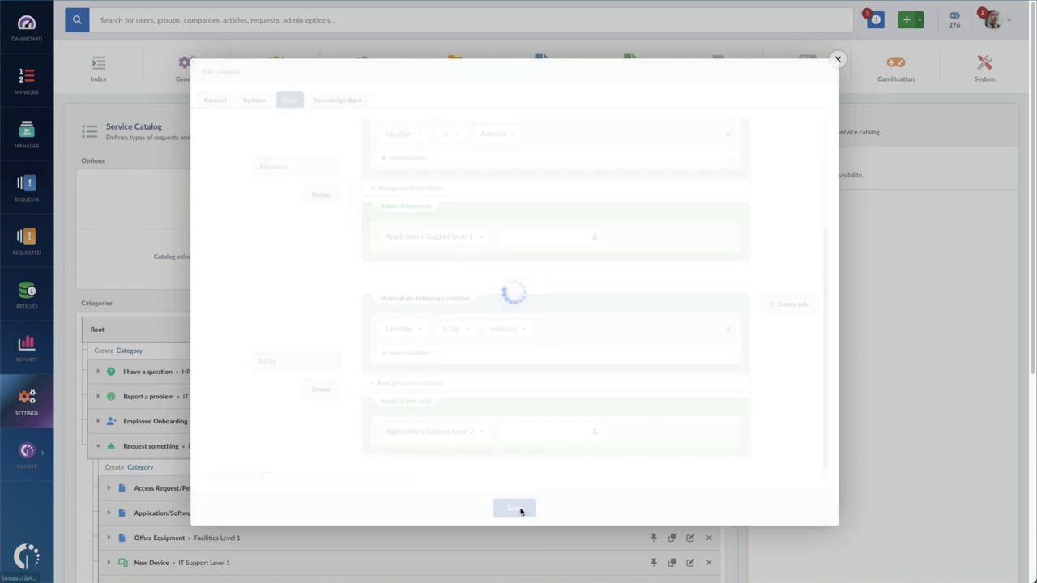
left_click(513, 509)
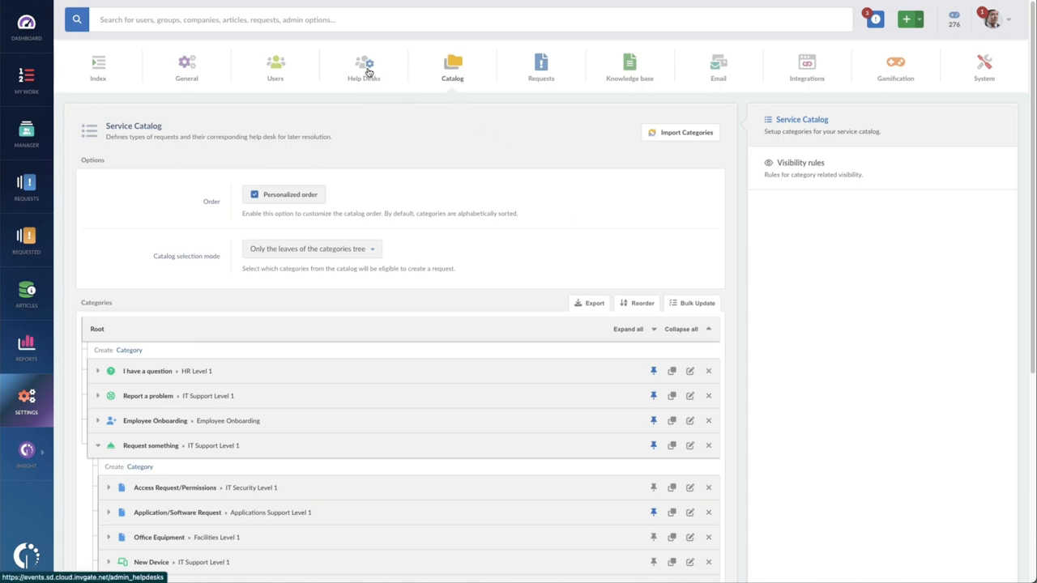
- Review the Applications Support escalation rules in help desk settings and dismiss the dialog
left_click(363, 68)
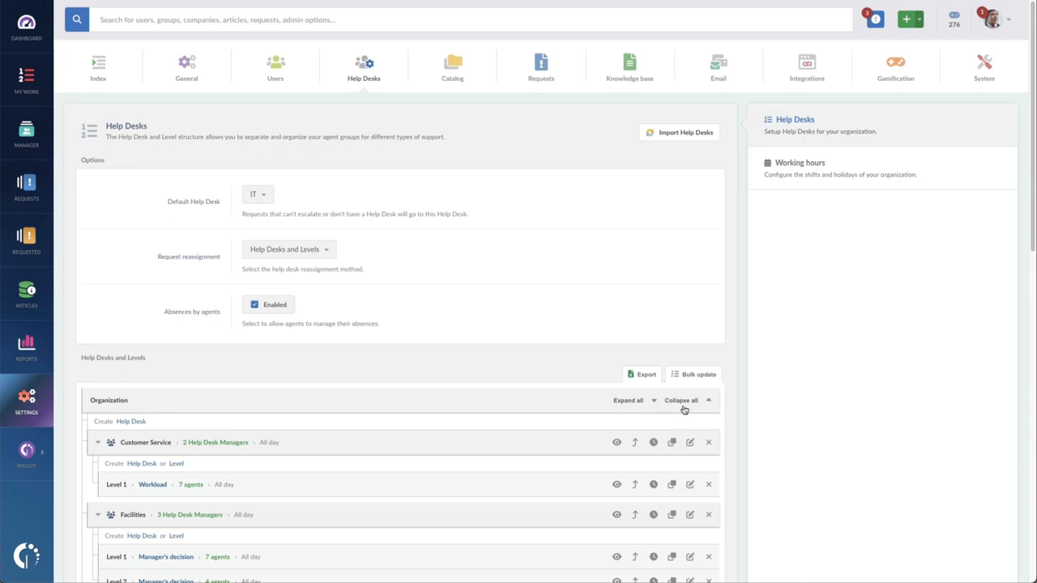
left_click(680, 400)
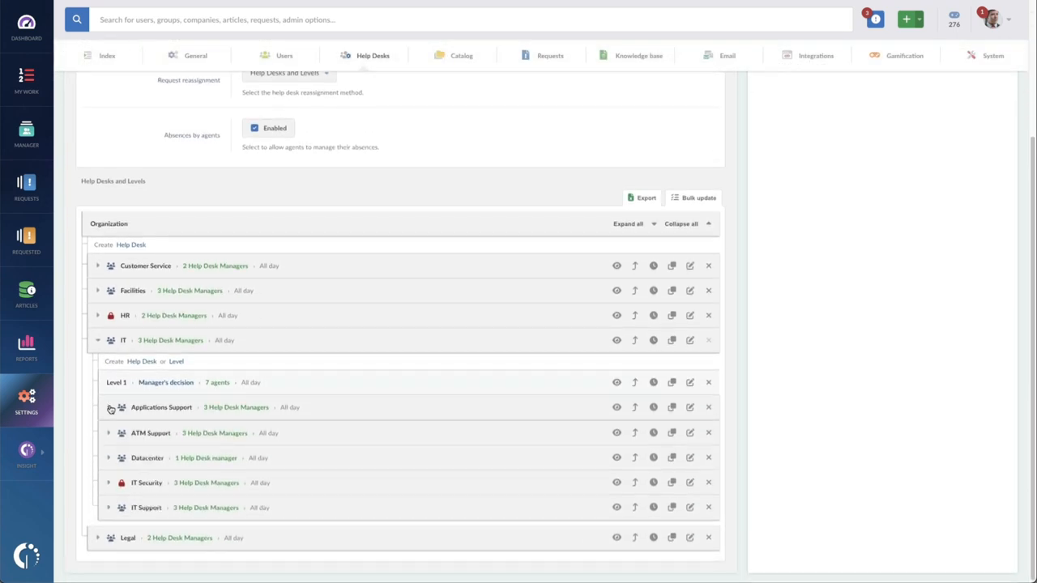
left_click(108, 407)
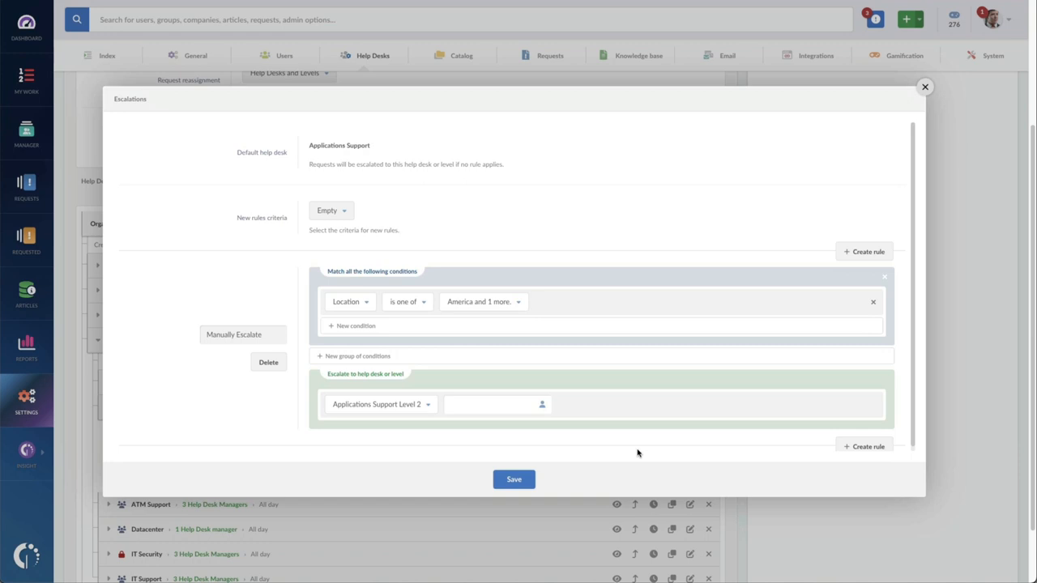
left_click(514, 479)
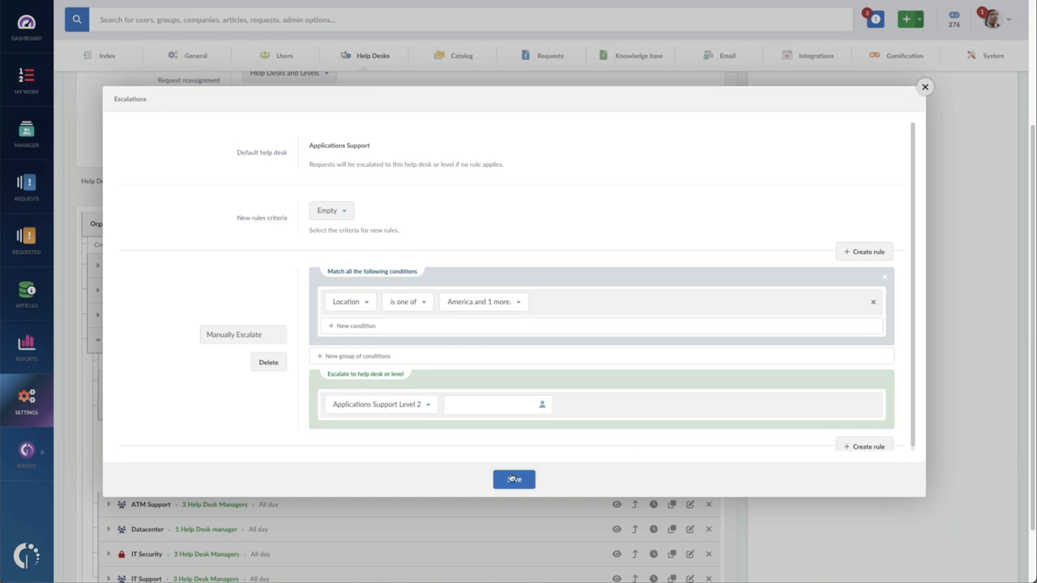
left_click(514, 480)
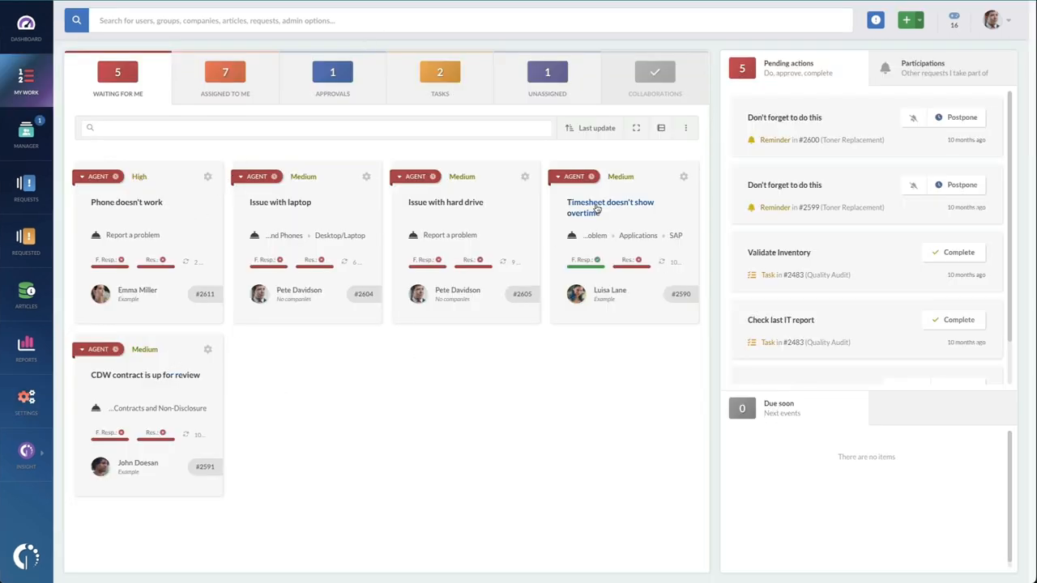
- On the Timesheet overtime request, draft 'we will get to this soon', discard it, and write 'Thank you for your patience'
left_click(609, 208)
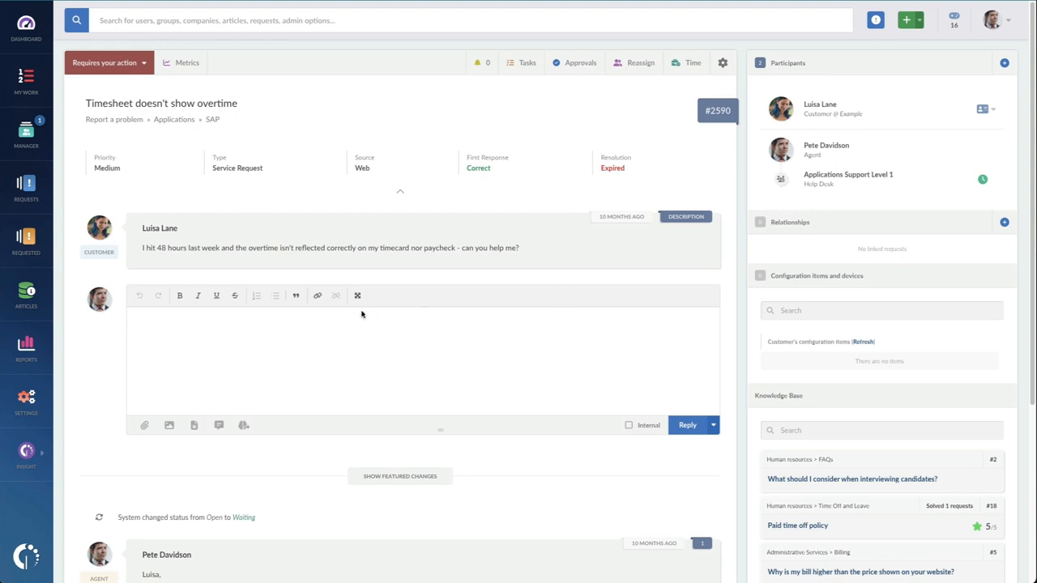
type("we will")
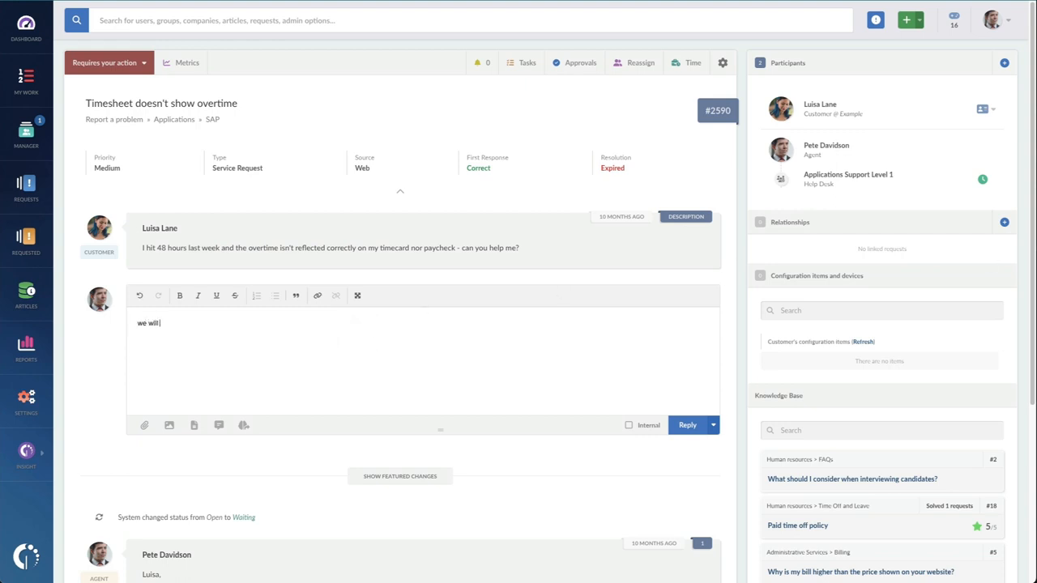
type("get to this soon")
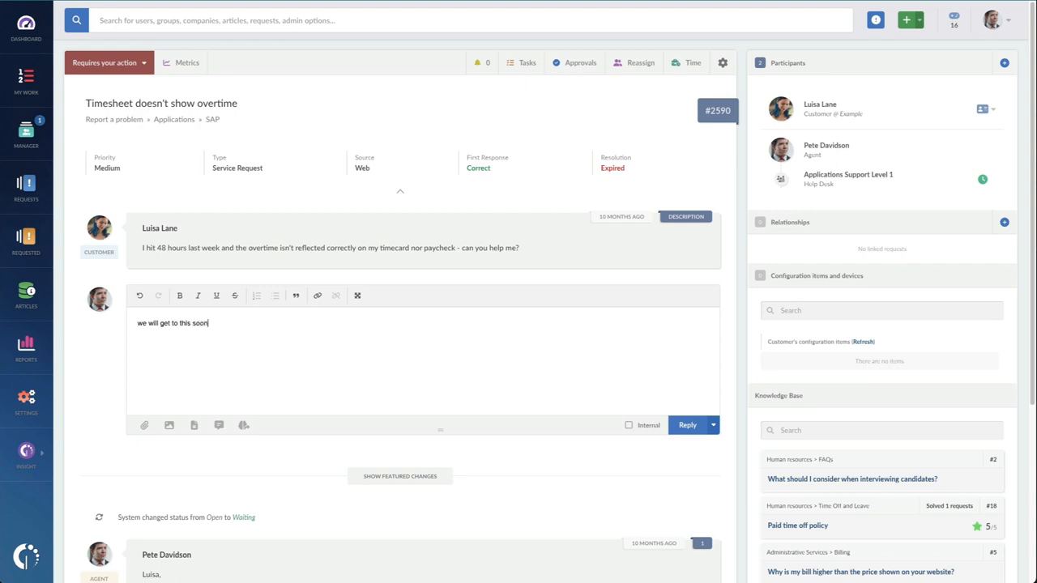
left_click(243, 425)
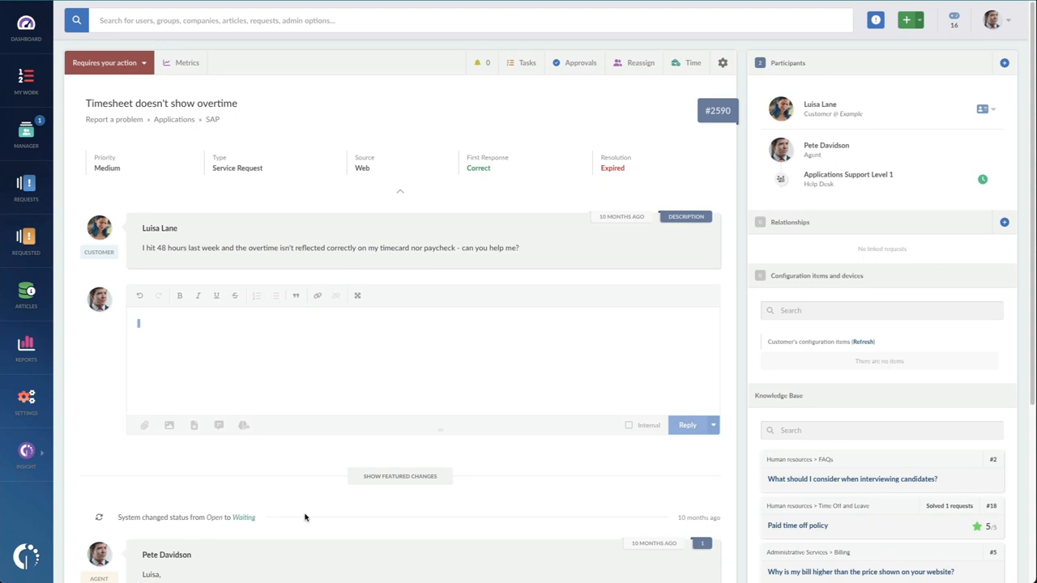
mouse_move(305, 495)
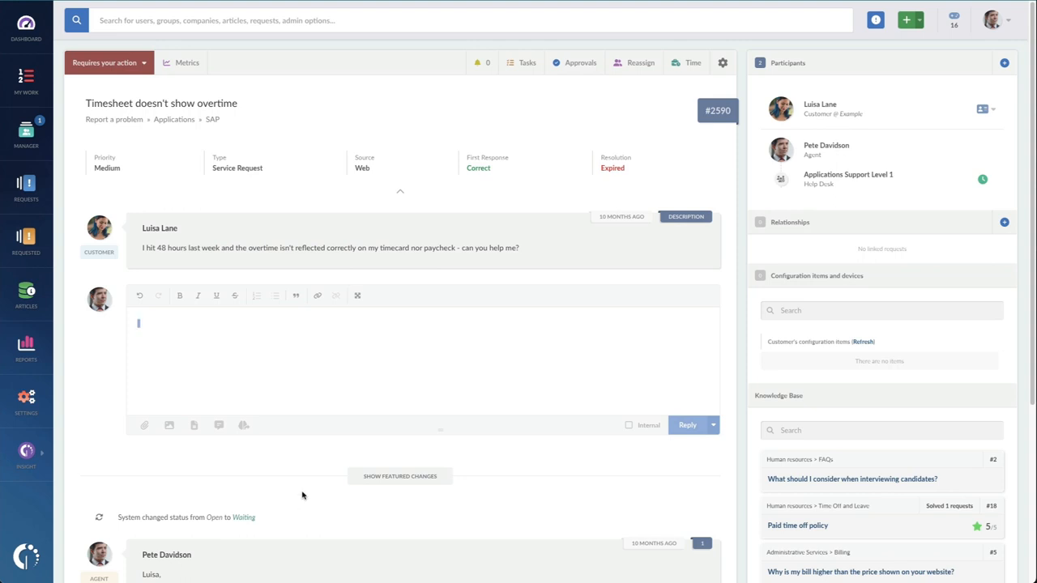
type("Thank you for your patience")
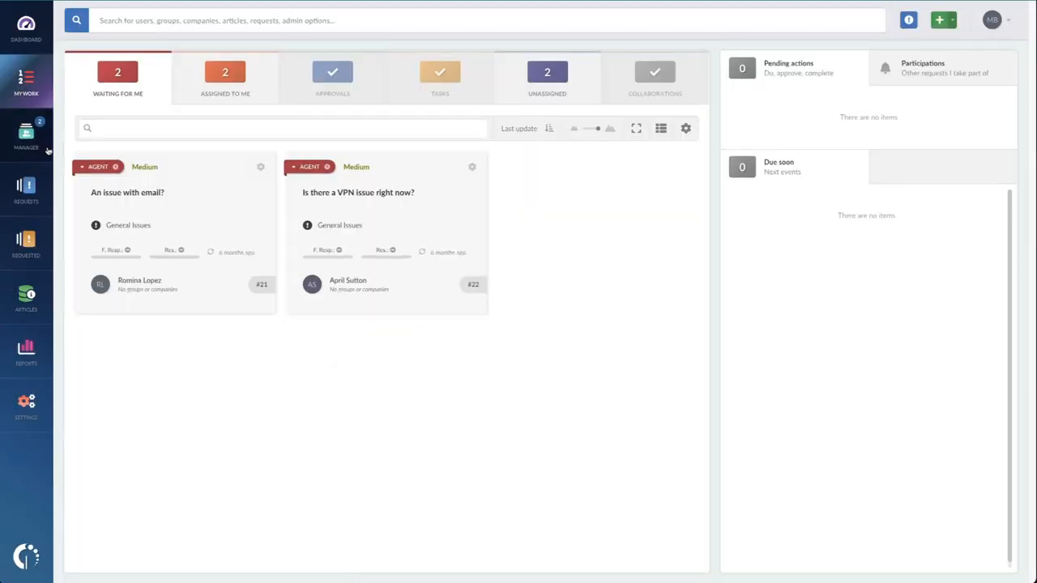
- Relate the 'Is there a VPN issue right now?' request to major incident #18, then go to the settings overview
left_click(358, 192)
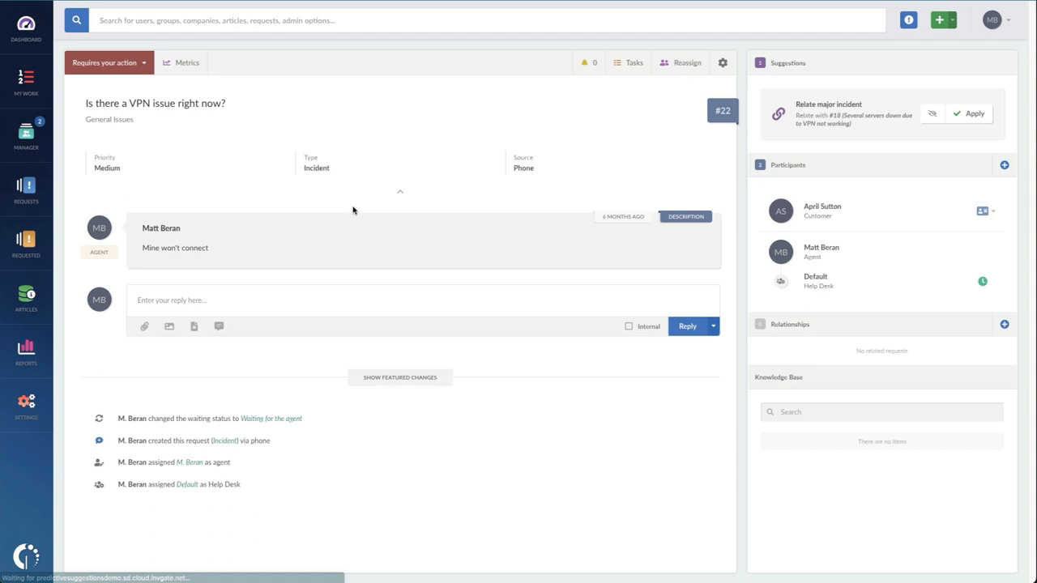
mouse_move(959, 87)
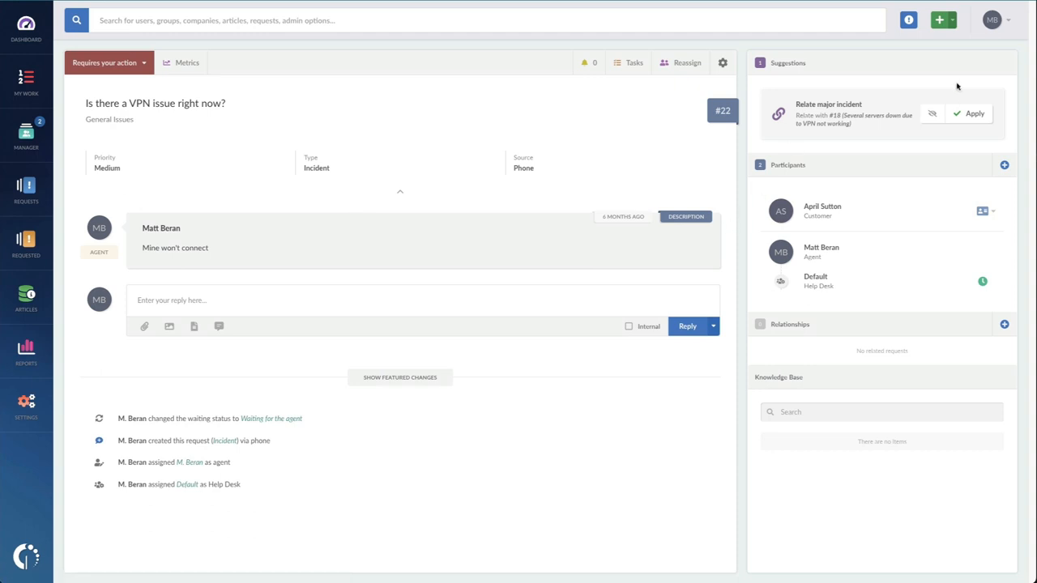
left_click(974, 113)
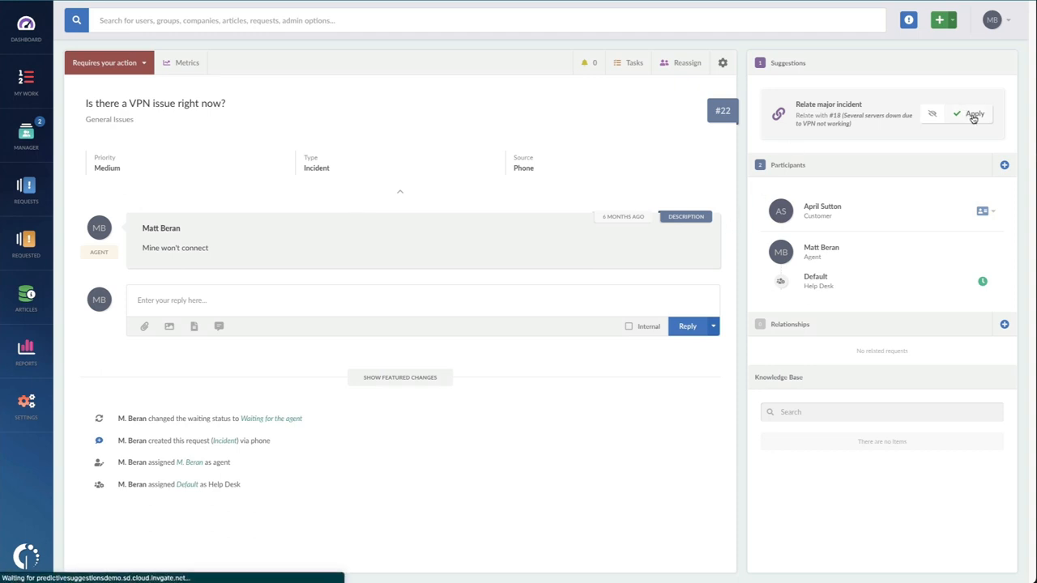
left_click(973, 114)
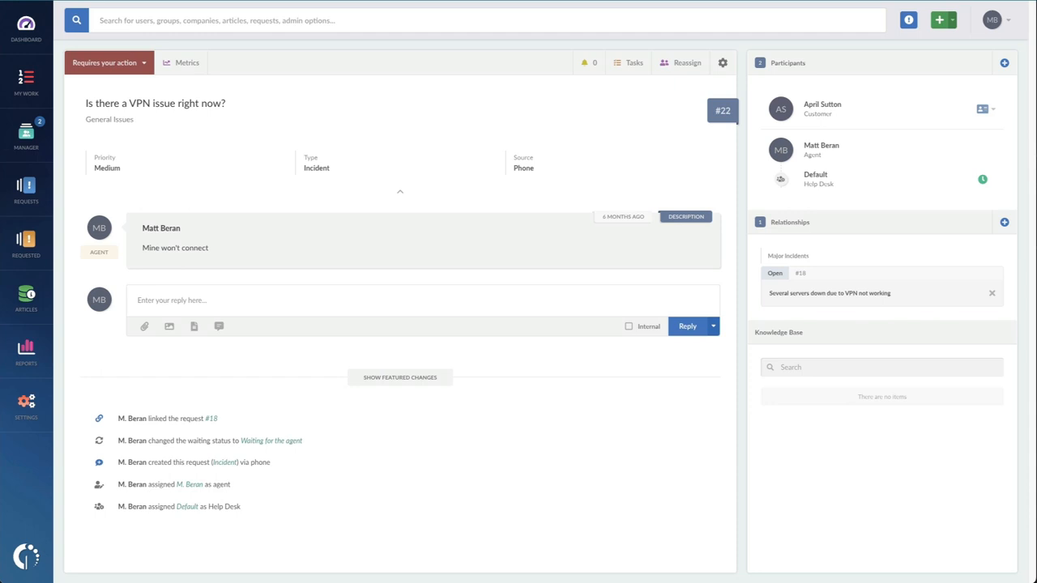
left_click(26, 402)
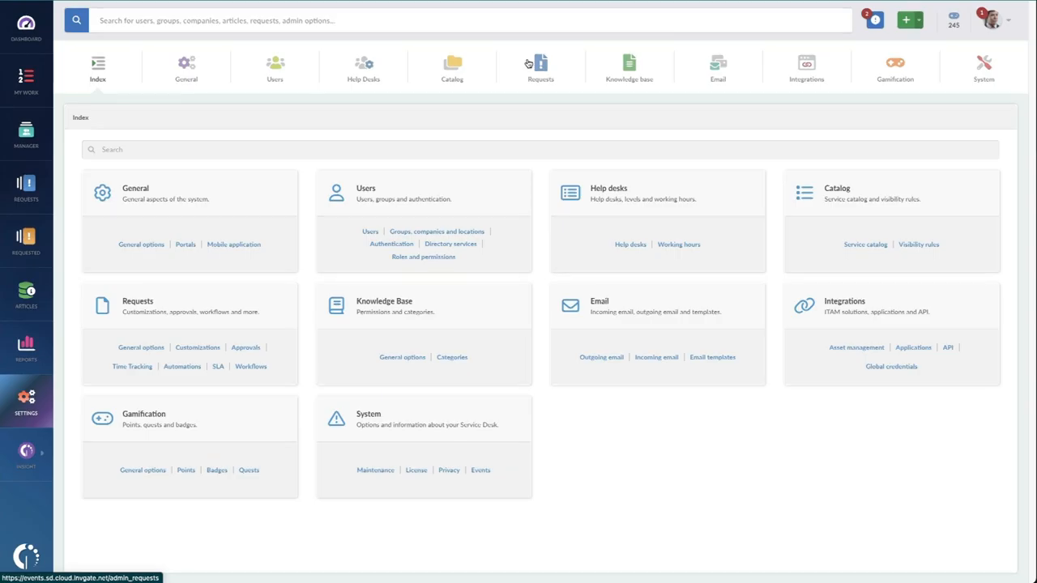
- View the request customizations listing custom fields, body templates and canned responses
left_click(541, 68)
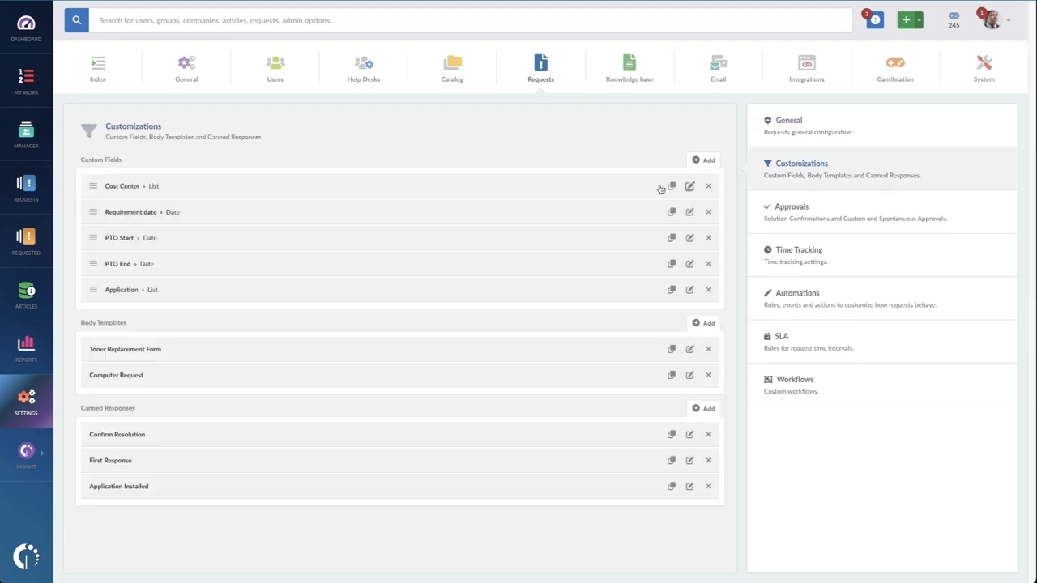
mouse_move(441, 473)
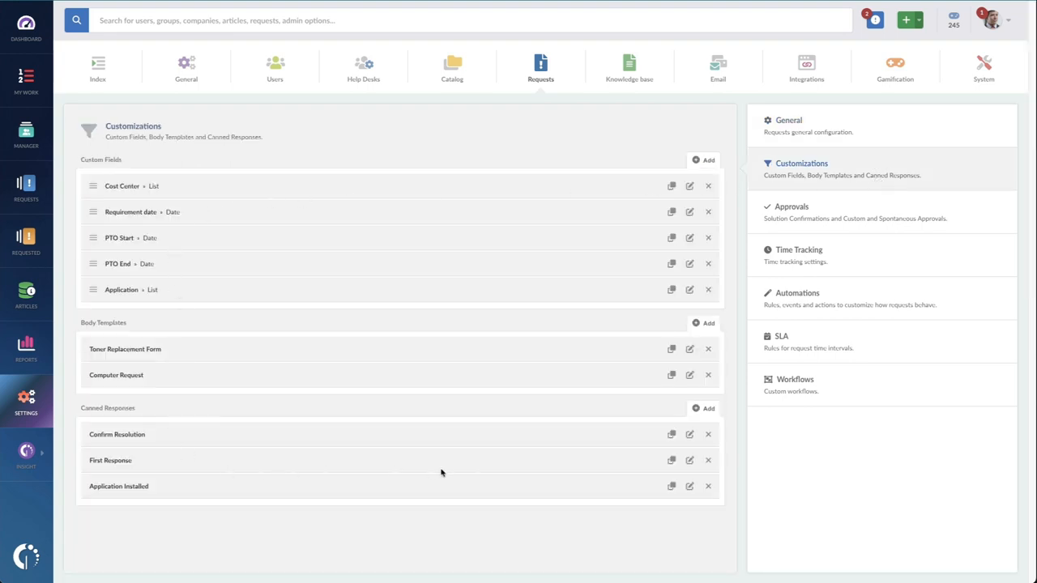
left_click(690, 486)
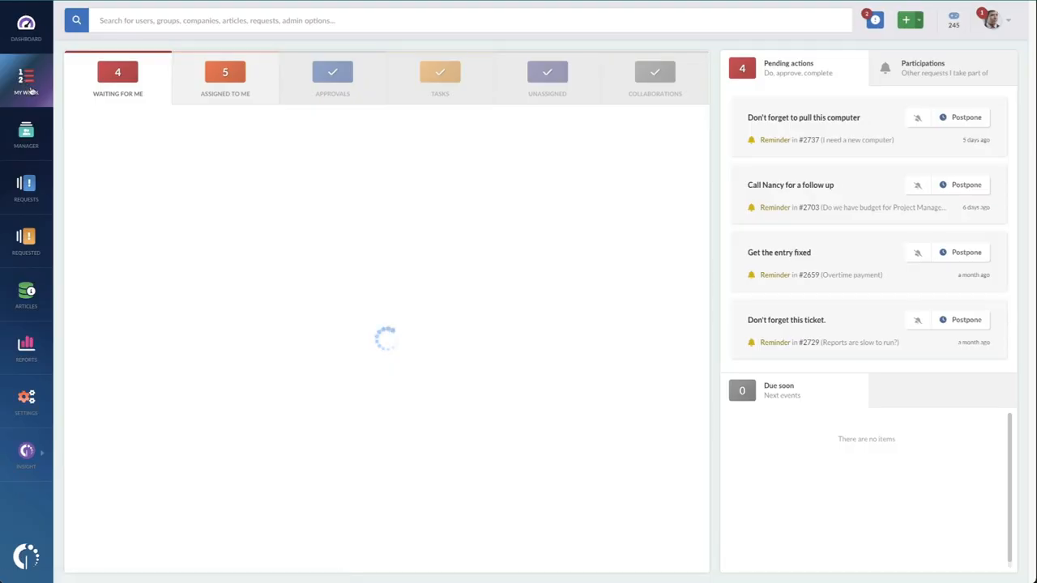
- Reply to the Dani needs adobe PDF request with the Application Installed canned response
left_click(117, 77)
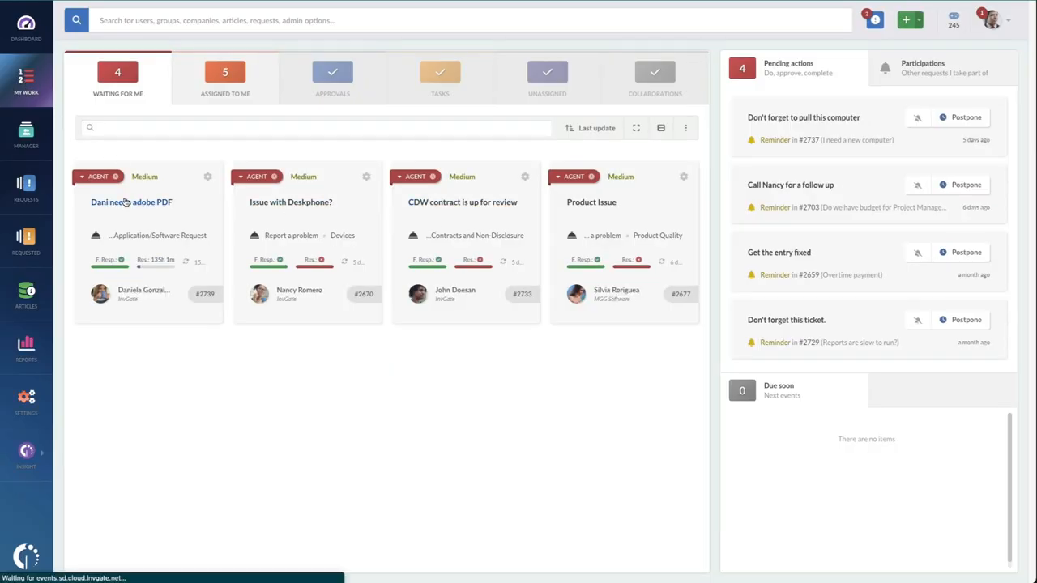
left_click(132, 201)
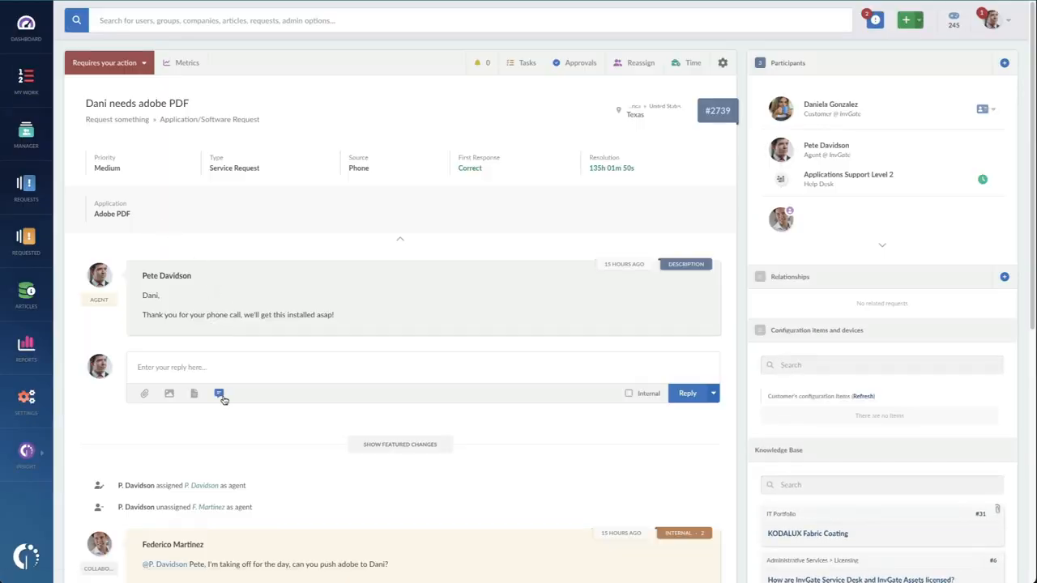
left_click(219, 393)
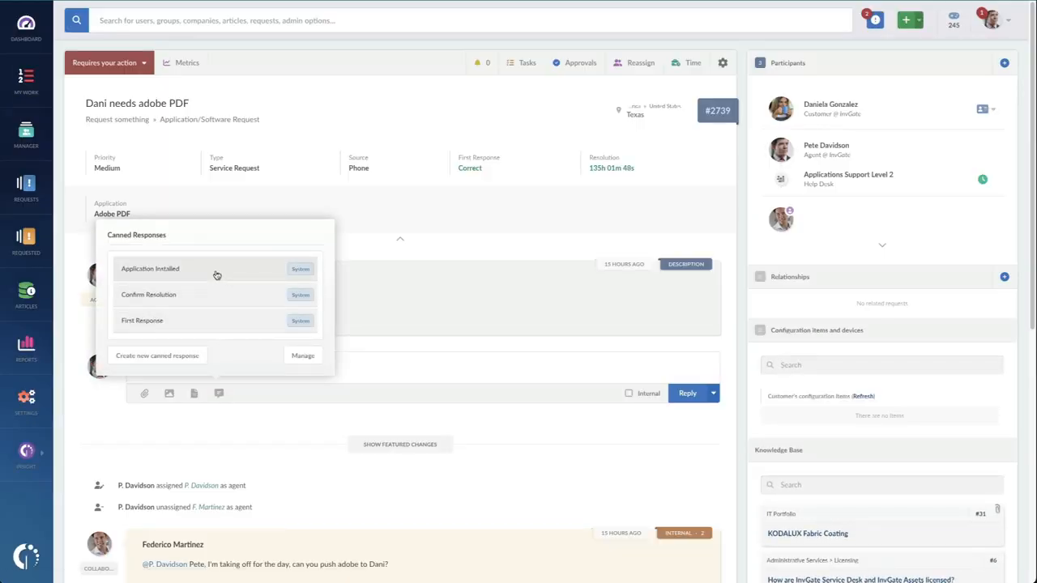
left_click(149, 269)
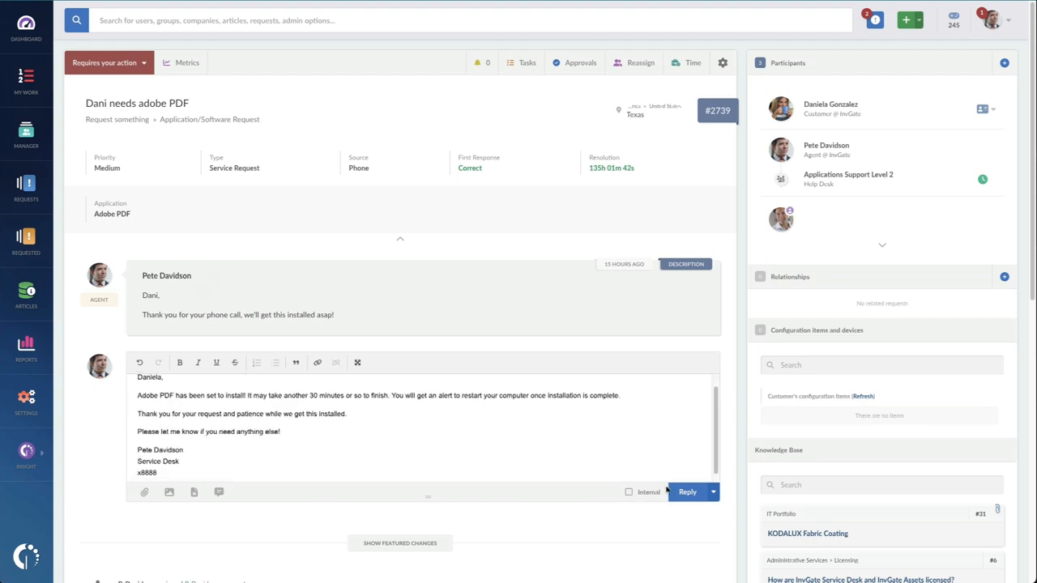
left_click(687, 492)
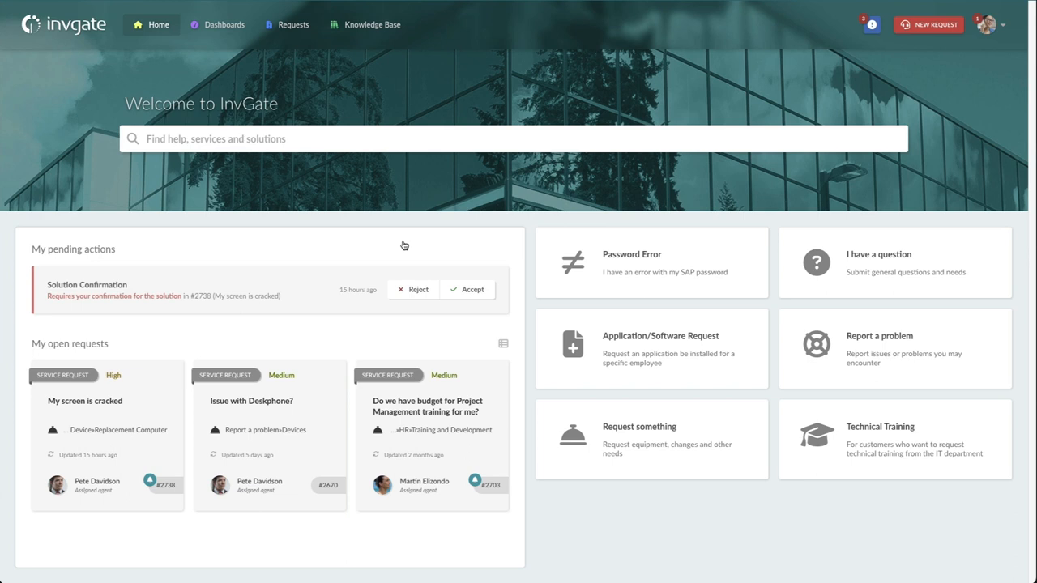
- Accept the solution for request #2738 with five stars and the comment 'Thanks for getting to this quickly'
left_click(473, 288)
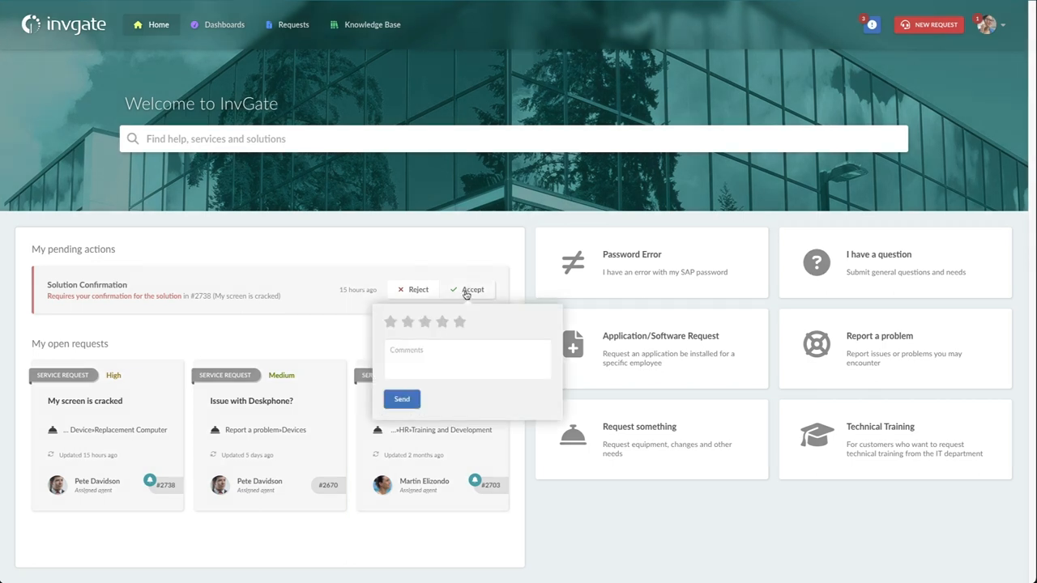
left_click(460, 321)
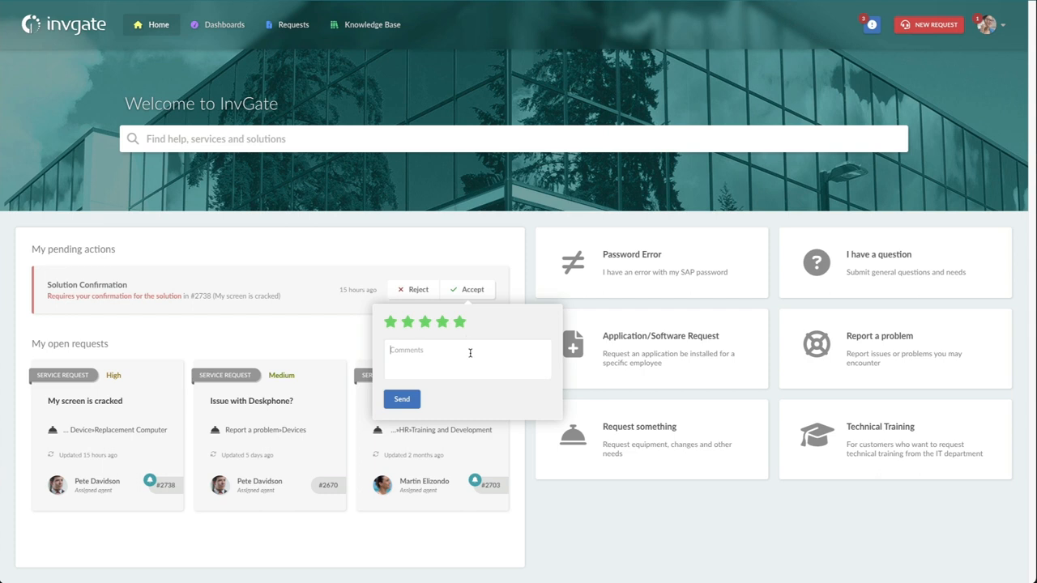
type("Thanks for getting this done so")
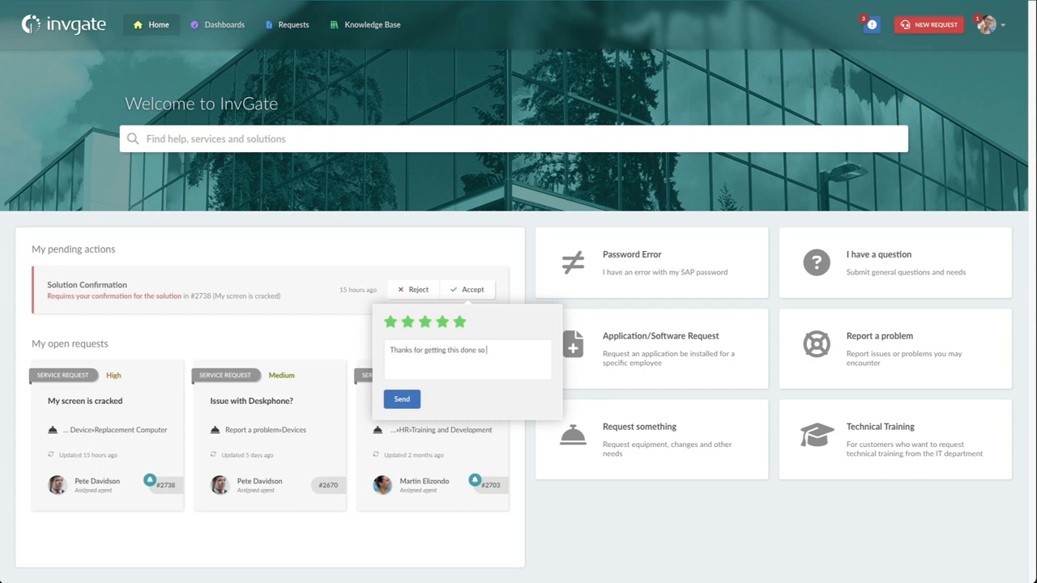
type("quickly!")
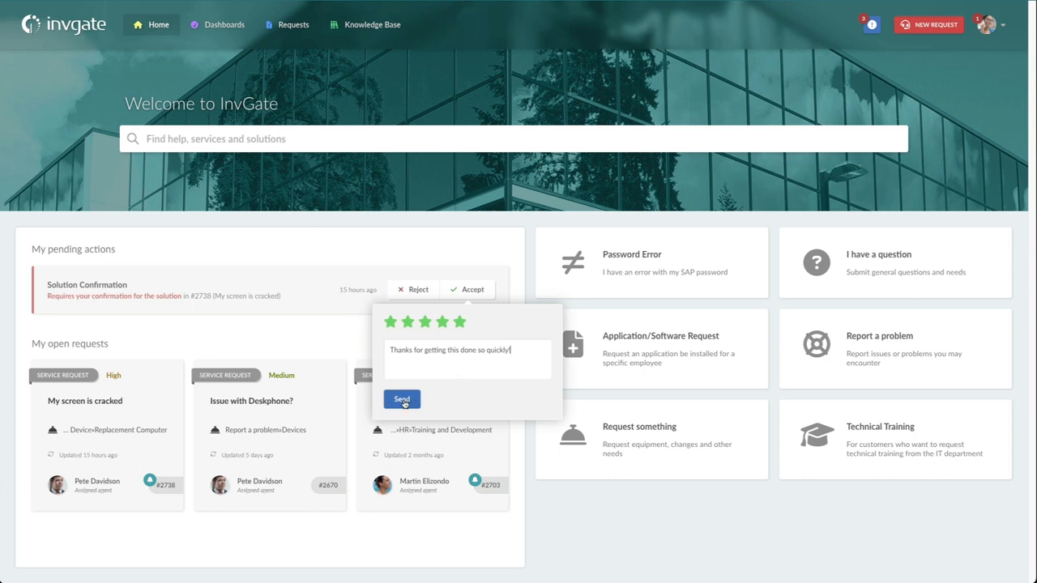
left_click(402, 399)
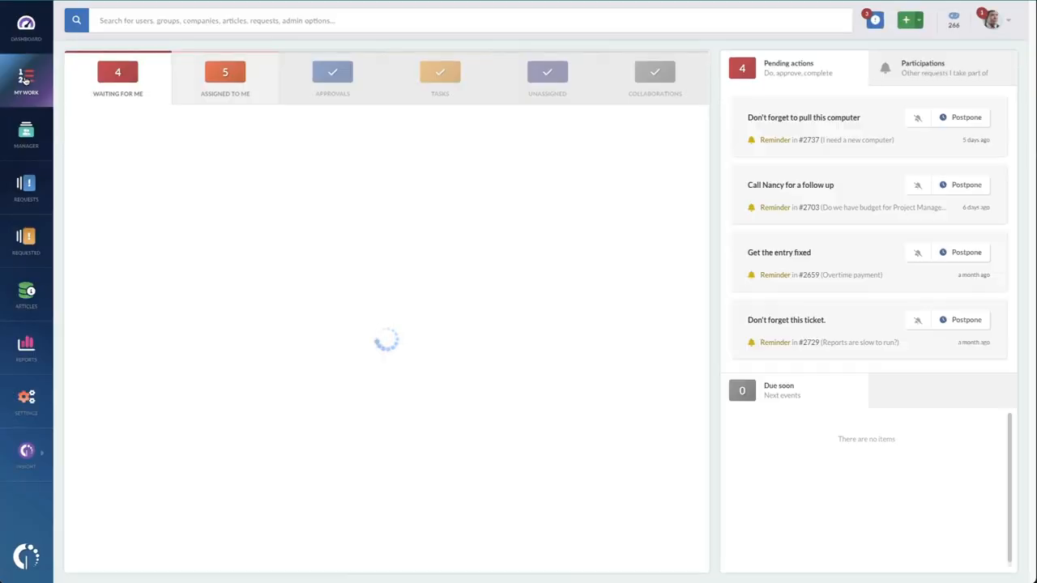
- List the five requests assigned to me in My Work, then go to the settings index
left_click(116, 78)
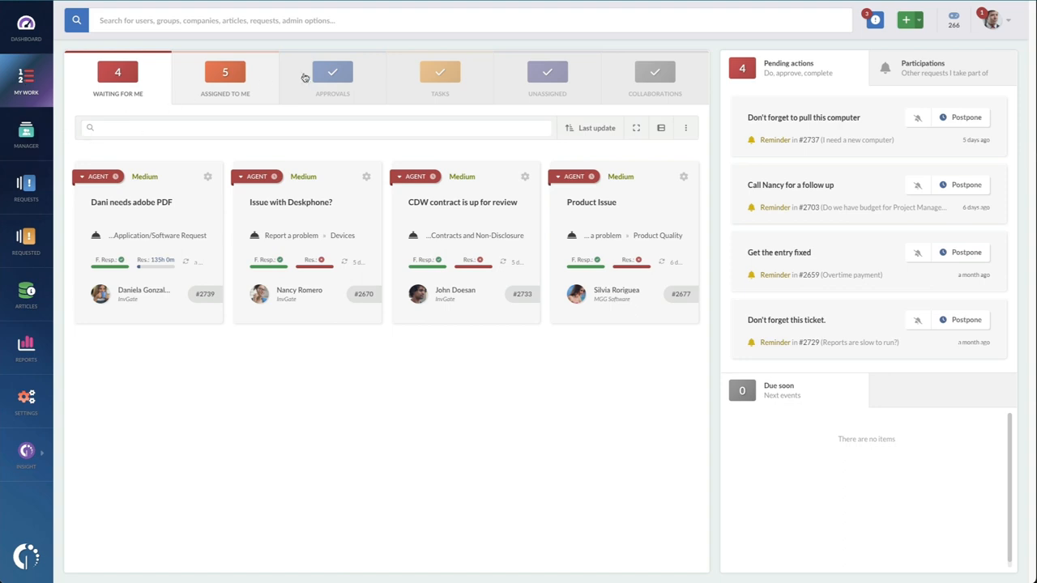
left_click(225, 78)
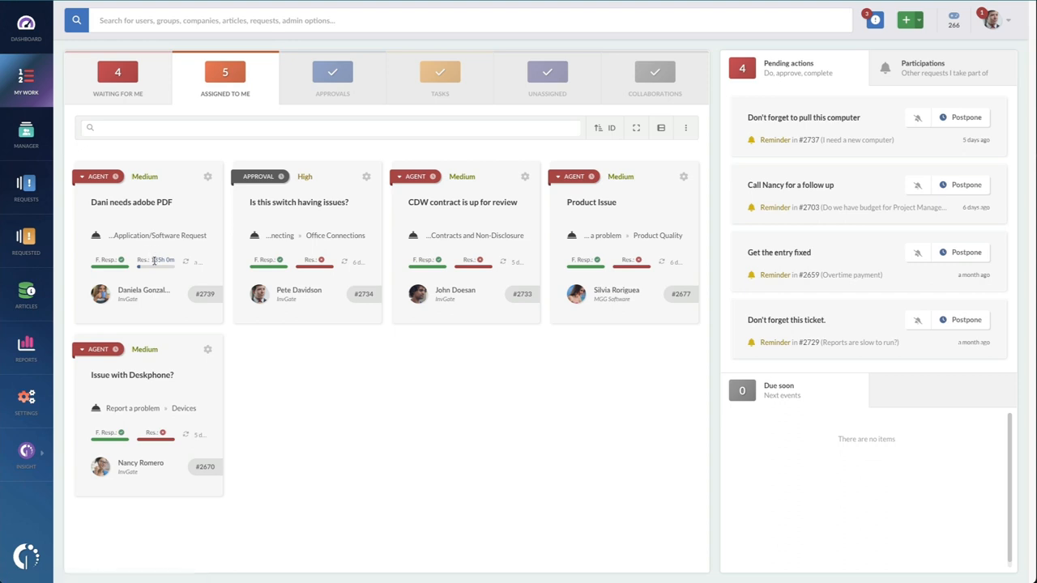
mouse_move(154, 261)
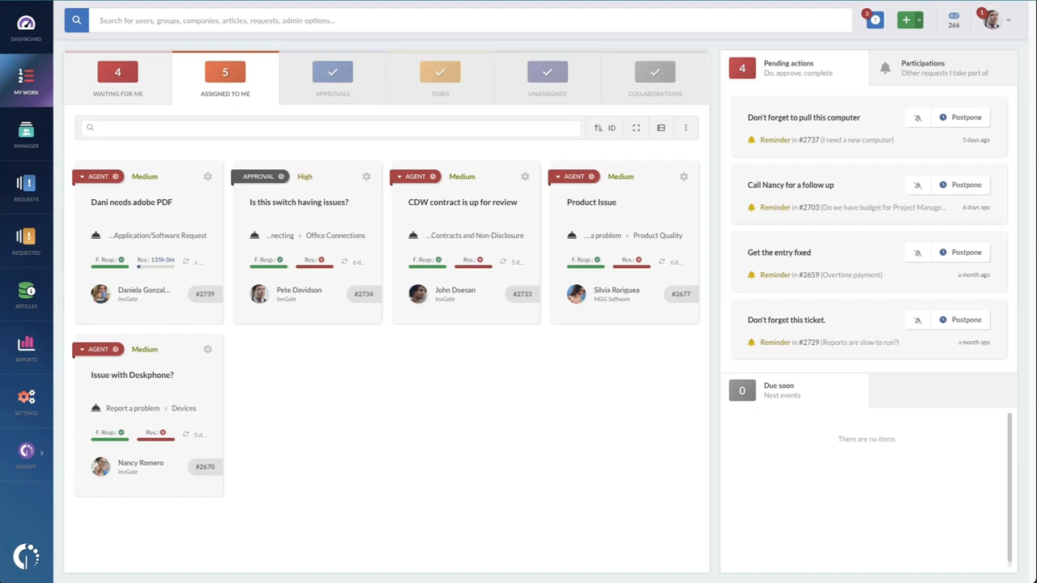
left_click(26, 402)
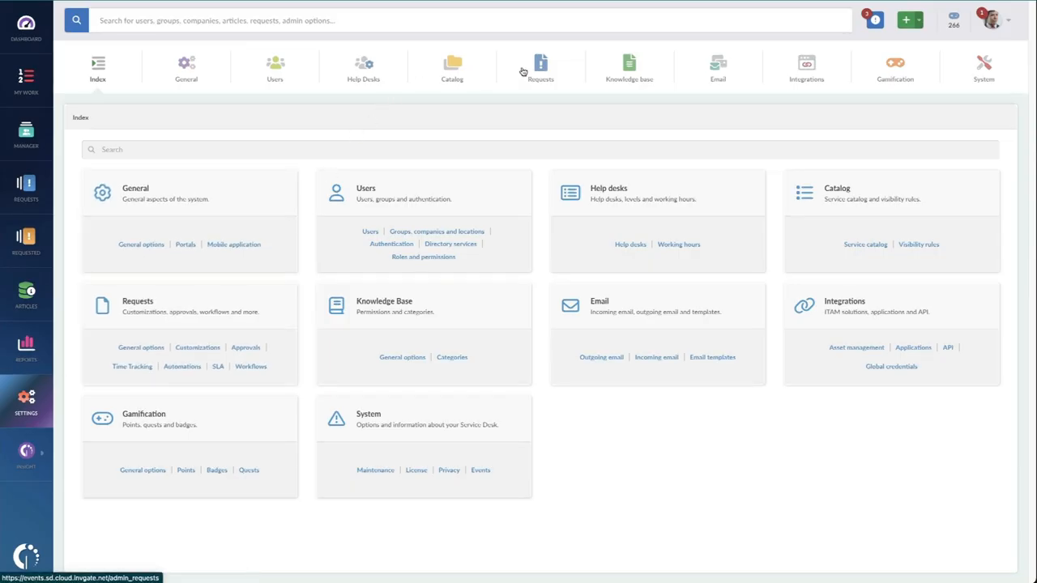
- Review the Citrix SLAs rule under Requests > SLA, including its 48-hour configuration
left_click(541, 68)
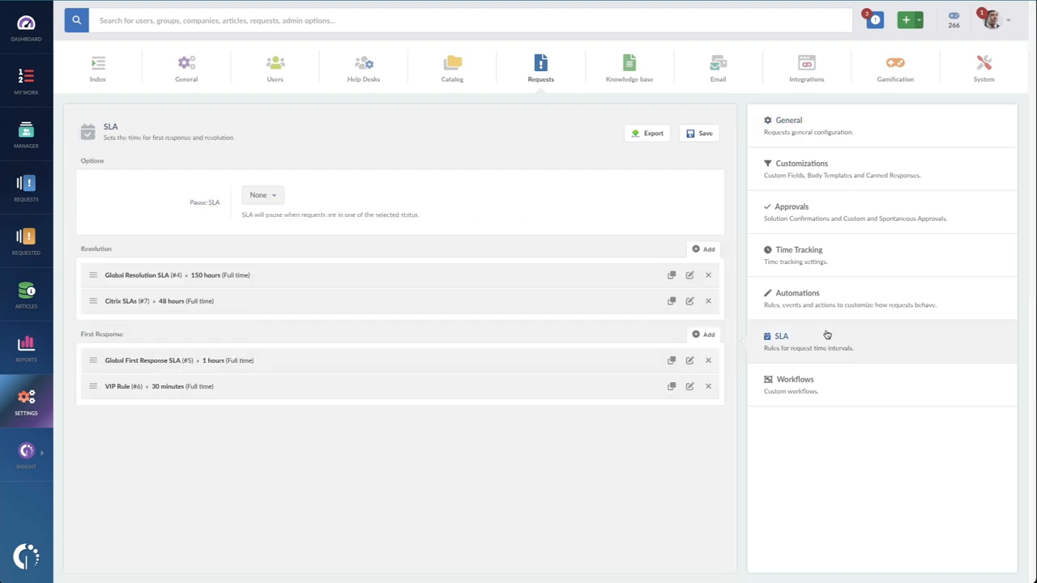
mouse_move(656, 300)
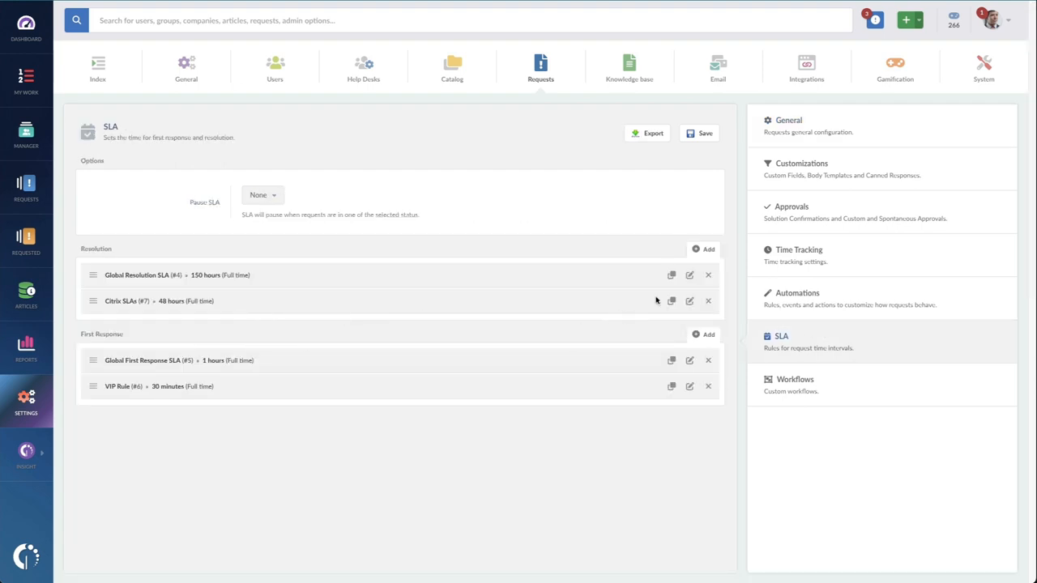
left_click(691, 299)
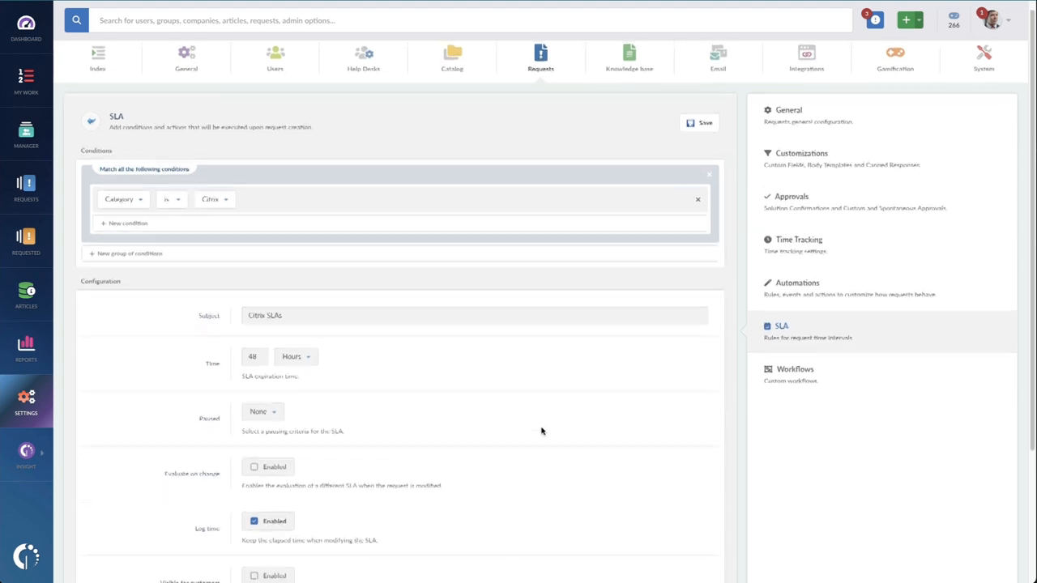
scroll("down", 3)
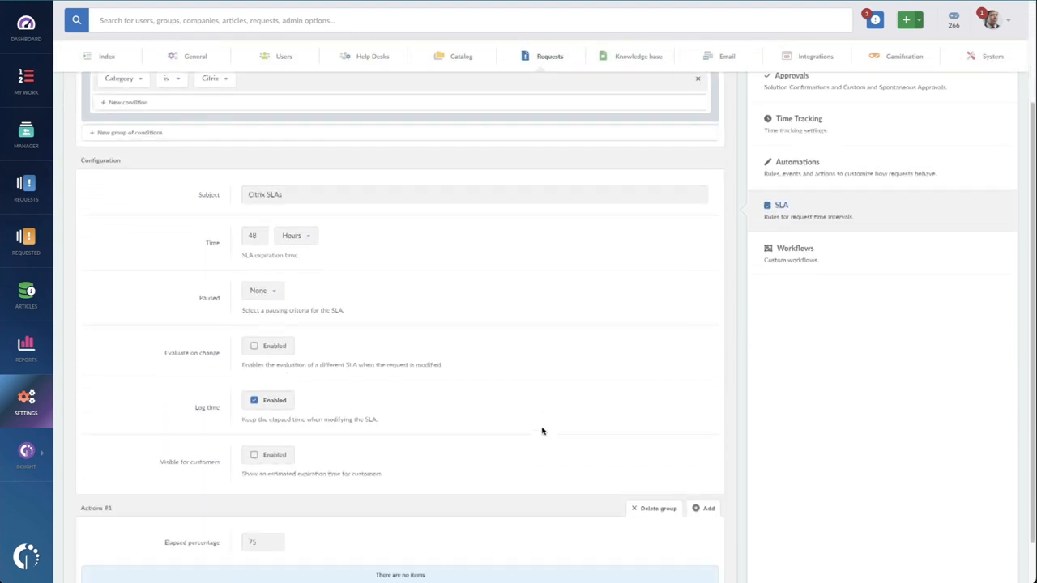
scroll("down", 3)
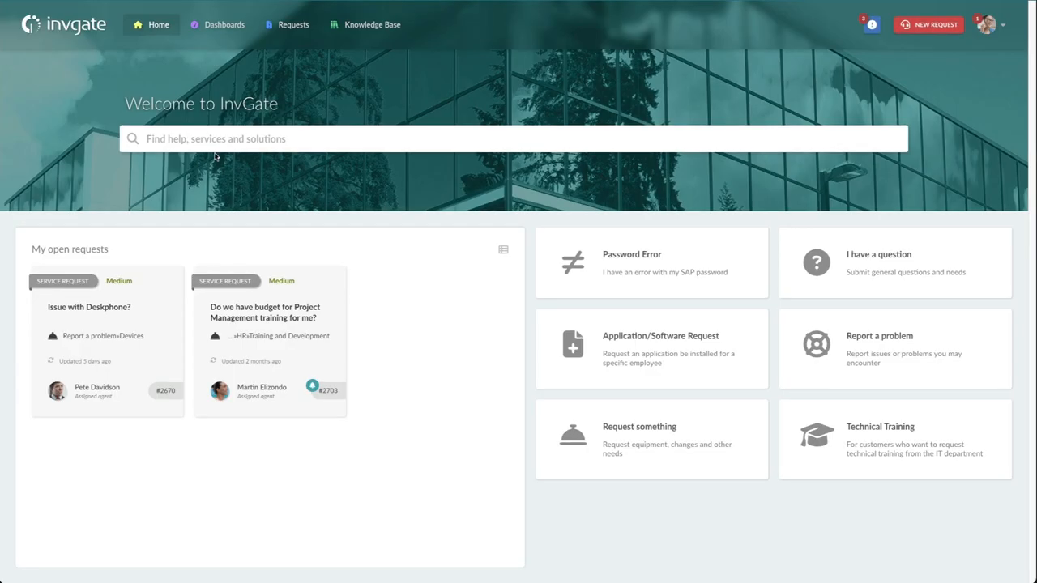
- Search the portal for 'print', preview Map of Campus Printers, then search for 'vpn'
type("print")
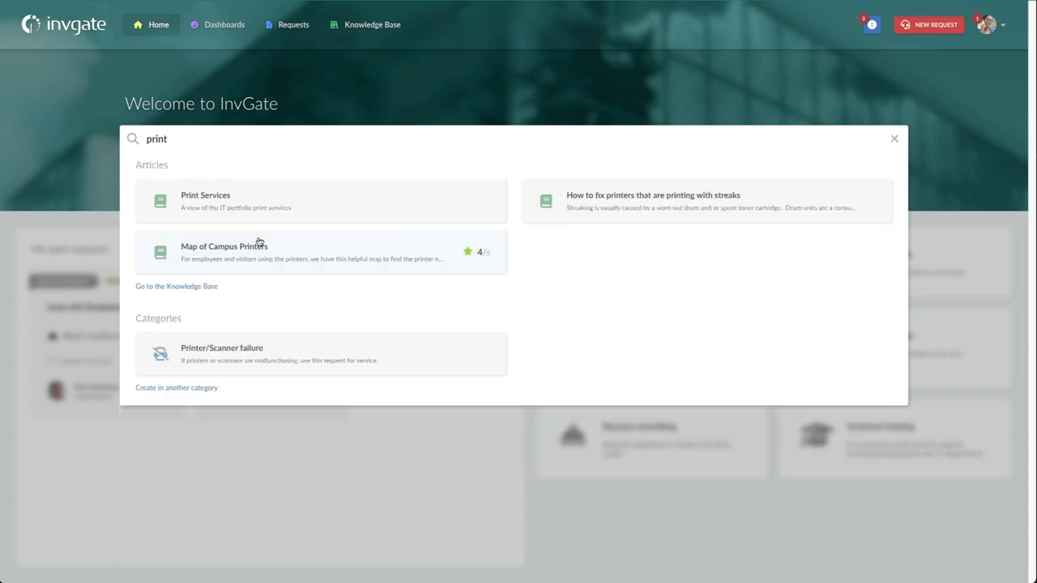
left_click(224, 247)
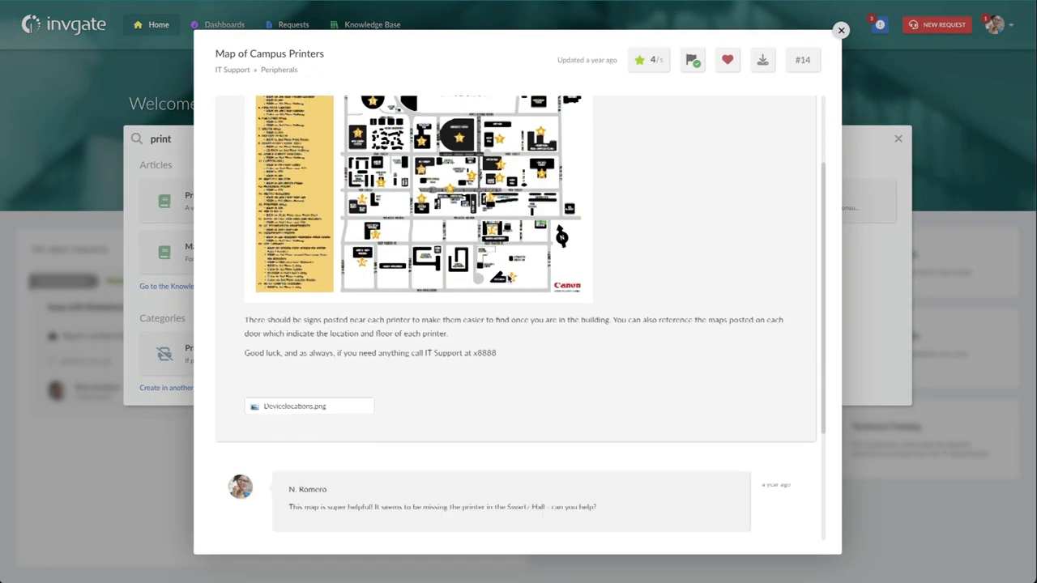
left_click(841, 29)
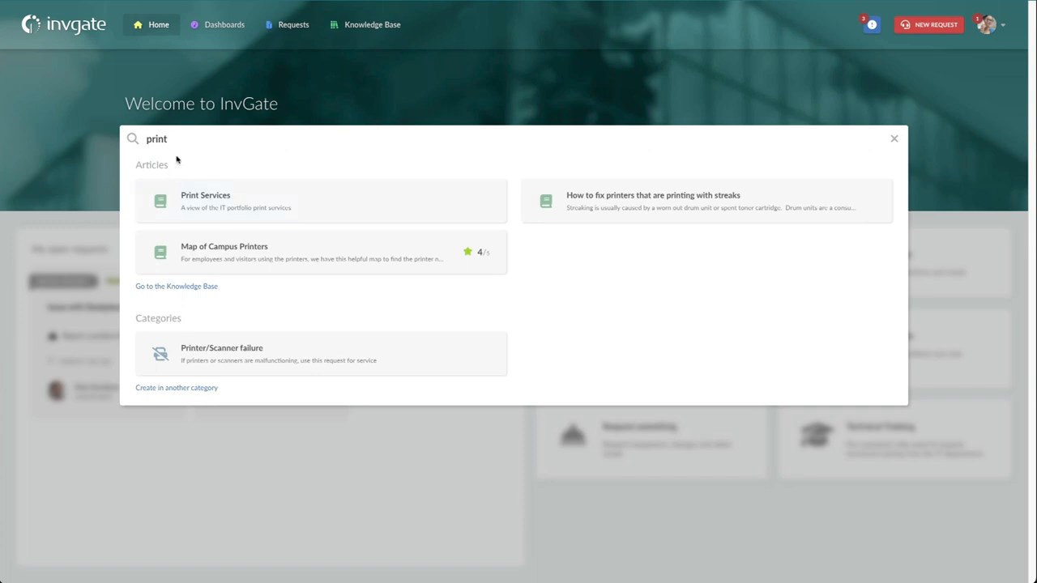
type("vop")
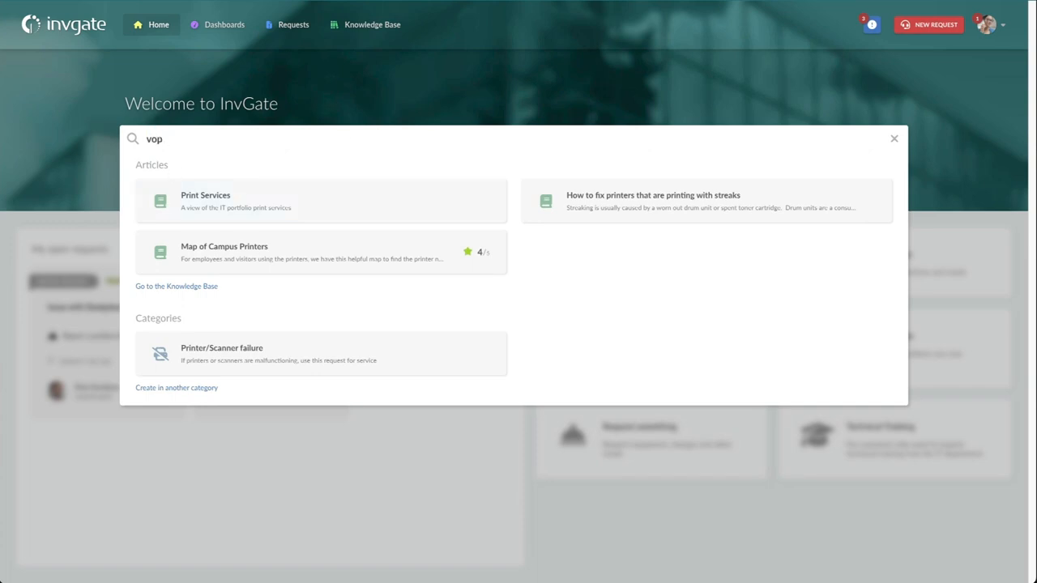
type("vpn")
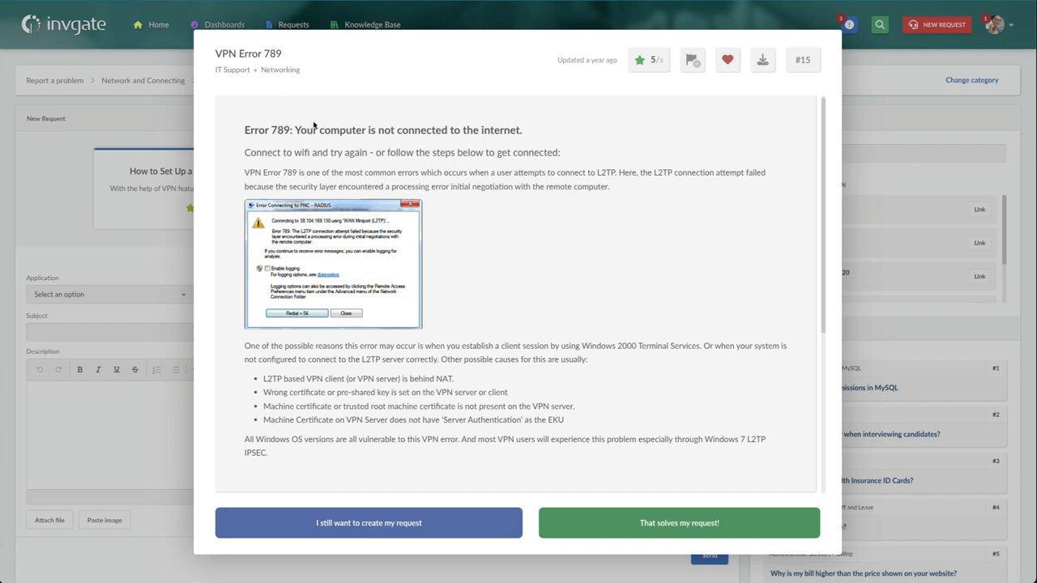
- Mark the VPN Error 789 article as 'That solves my request!' and go back to the portal home
left_click_drag(295, 129, 522, 130)
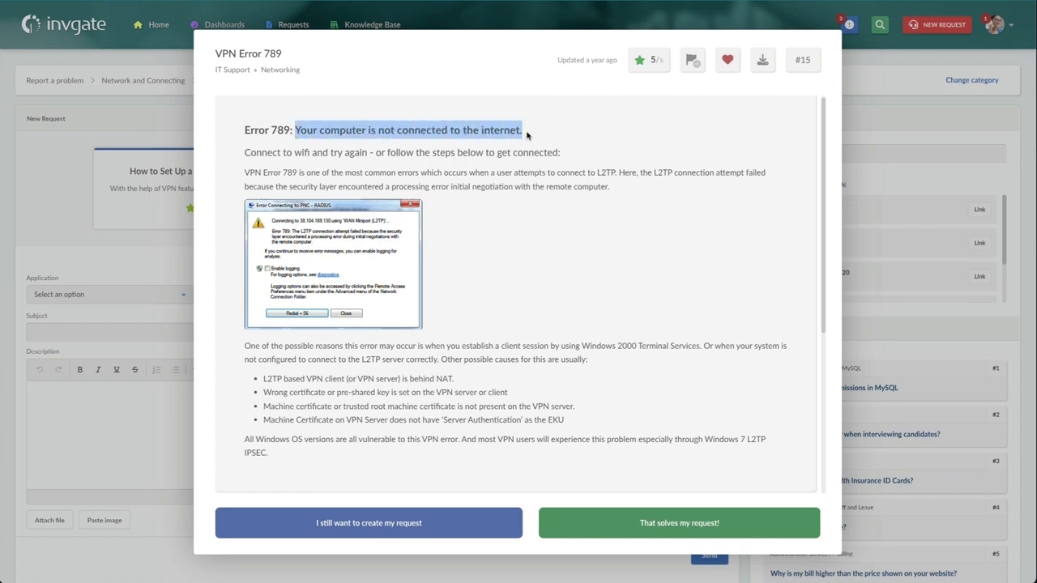
scroll("down", 3)
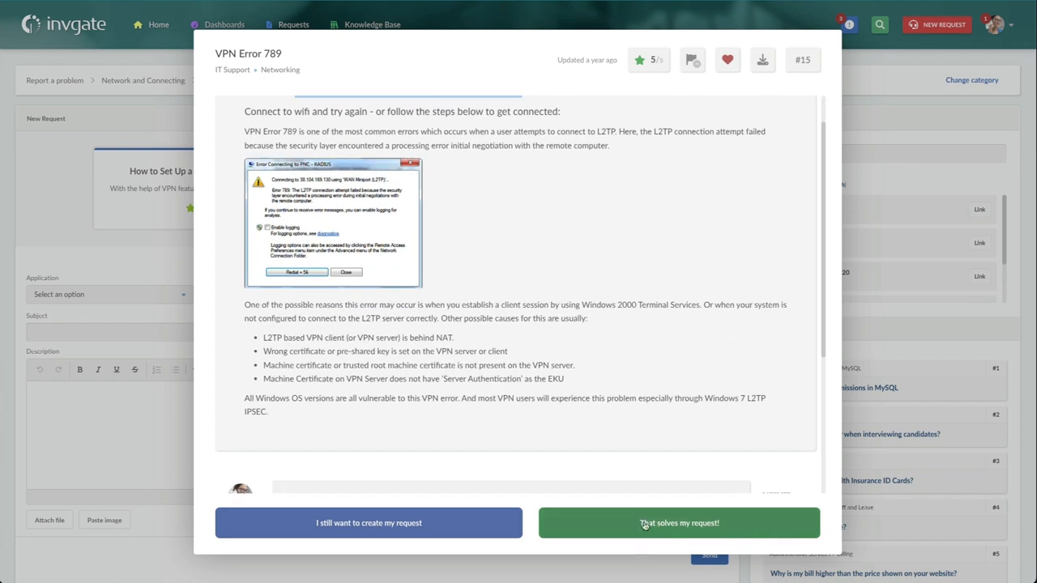
left_click(679, 522)
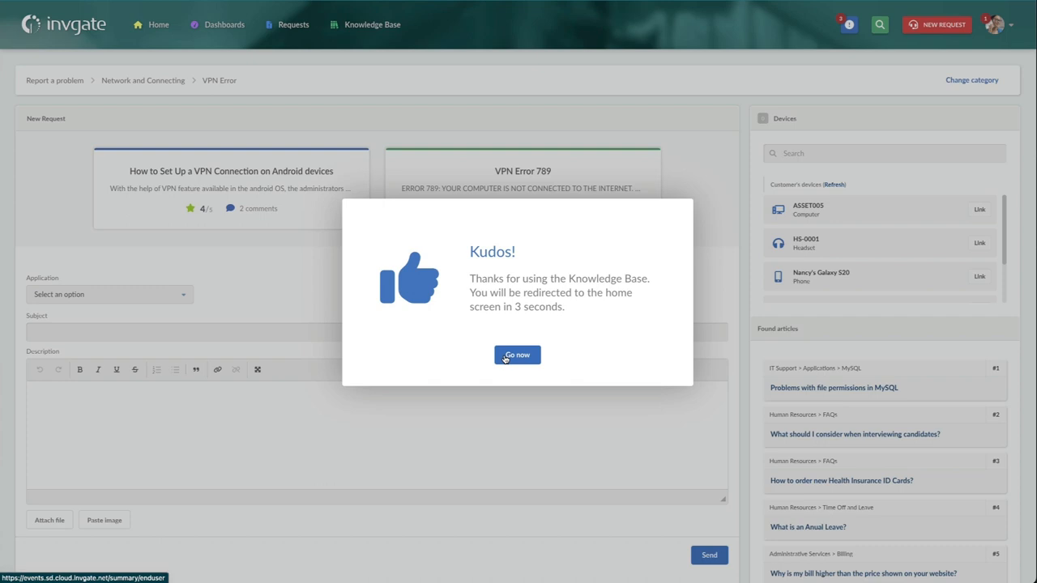
left_click(517, 355)
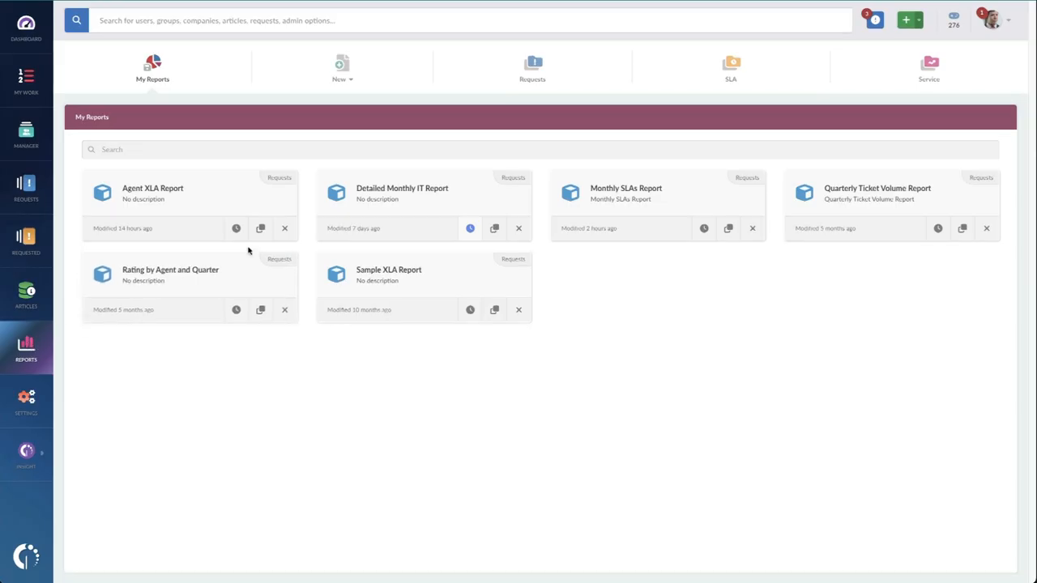
mouse_move(153, 188)
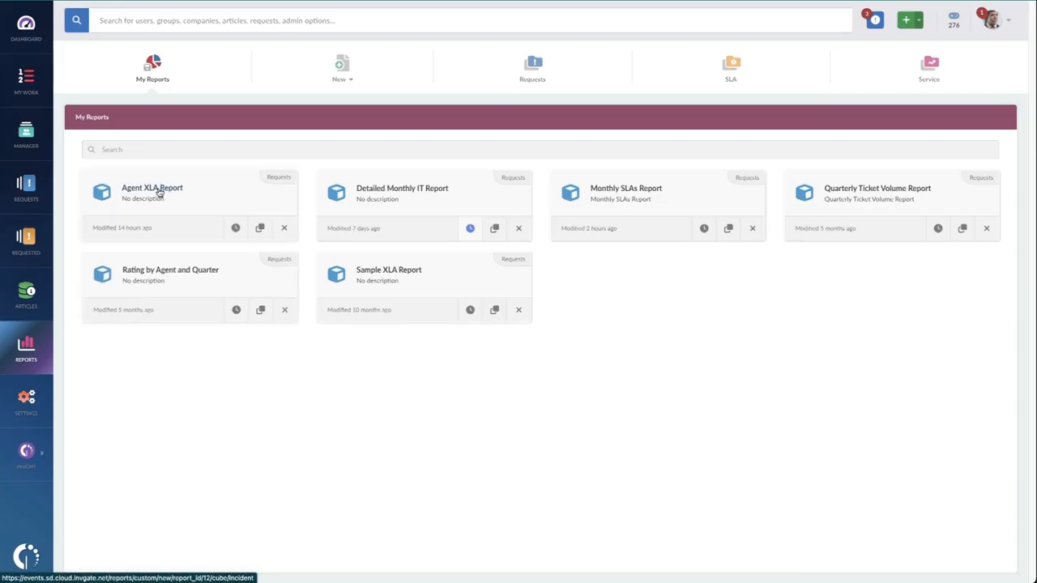
- Review the Agent XLA Report metrics and save a copy to My Reports
left_click(152, 188)
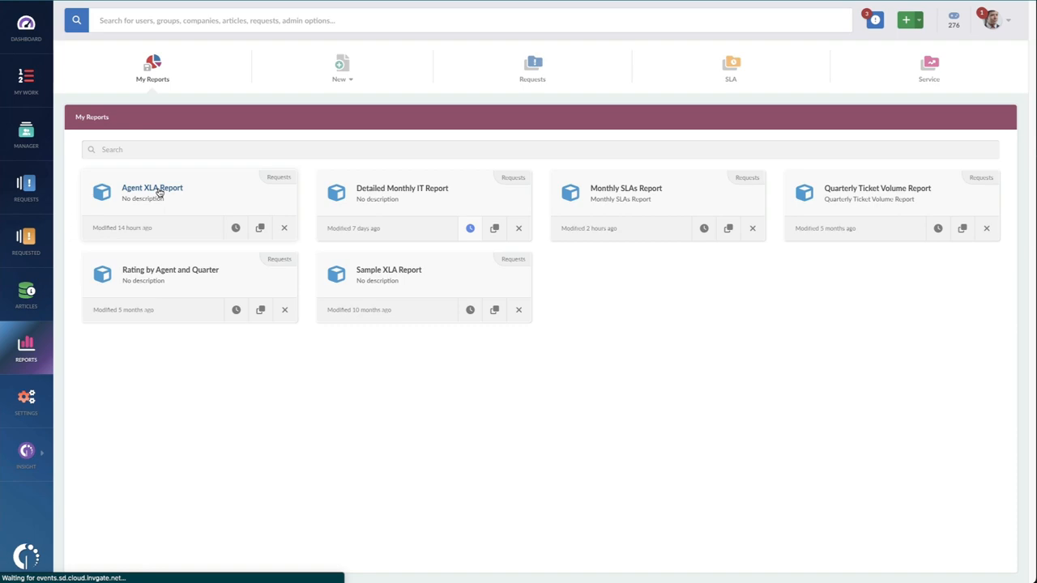
left_click(153, 188)
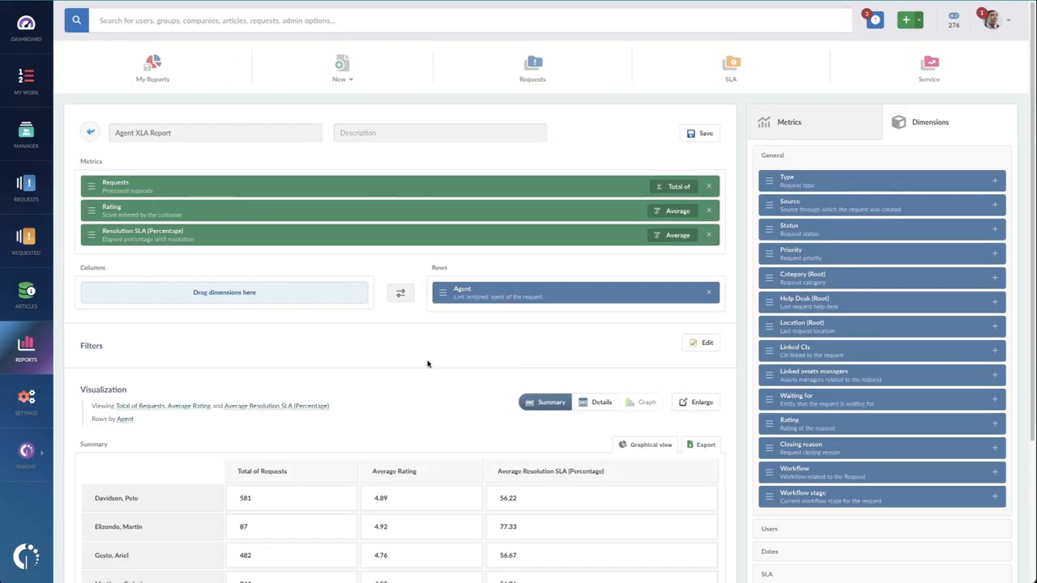
left_click(152, 68)
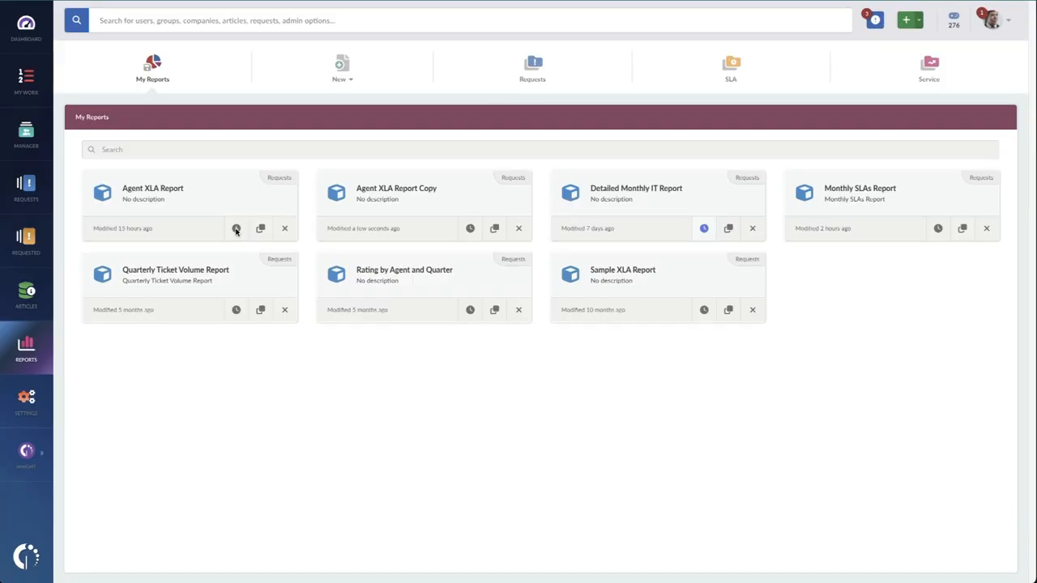
- Enable scheduling for the Agent XLA Report with user 'pete' as the recipient
left_click(237, 228)
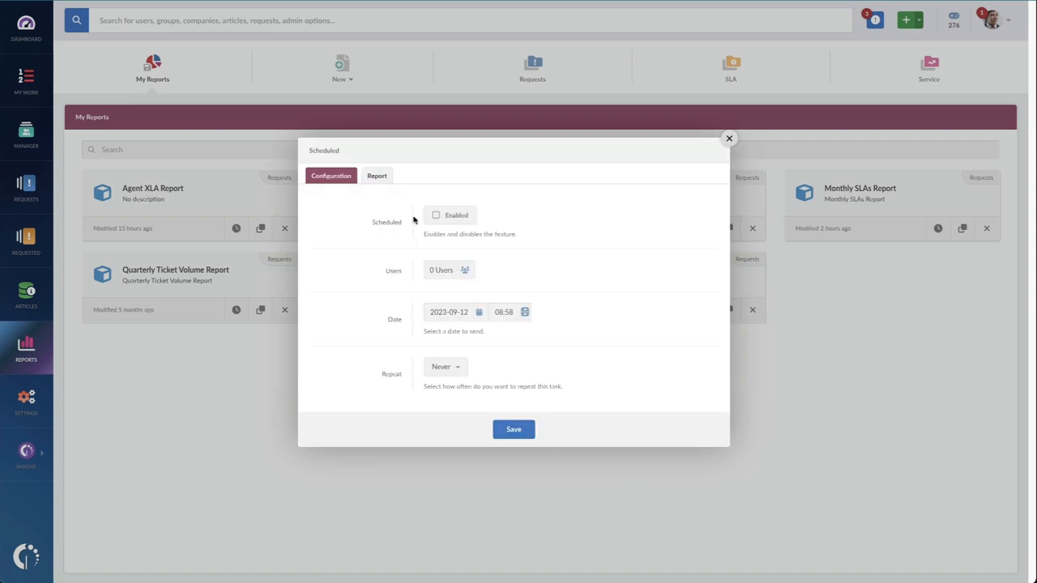
left_click(435, 214)
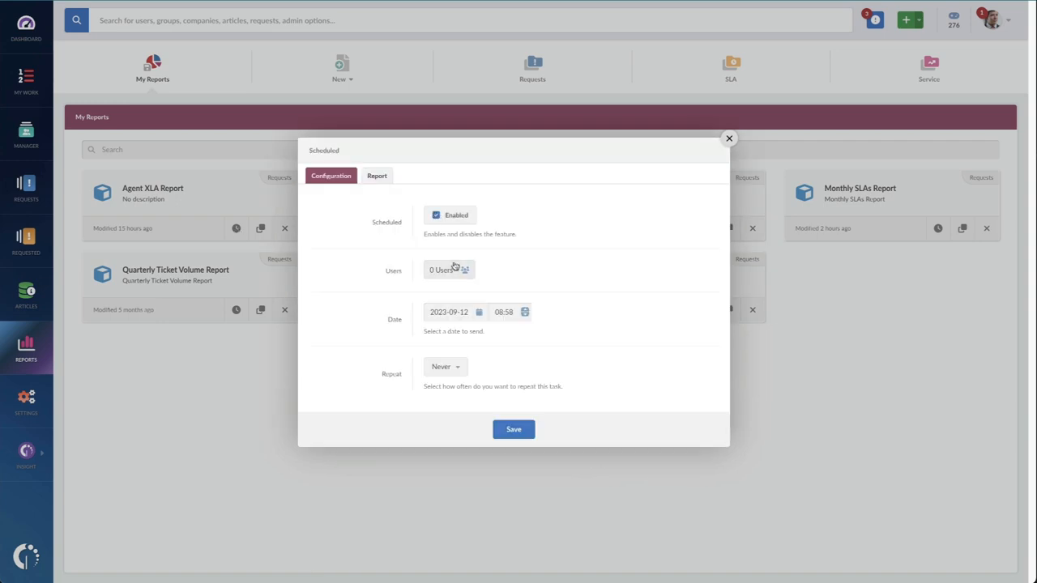
left_click(448, 269)
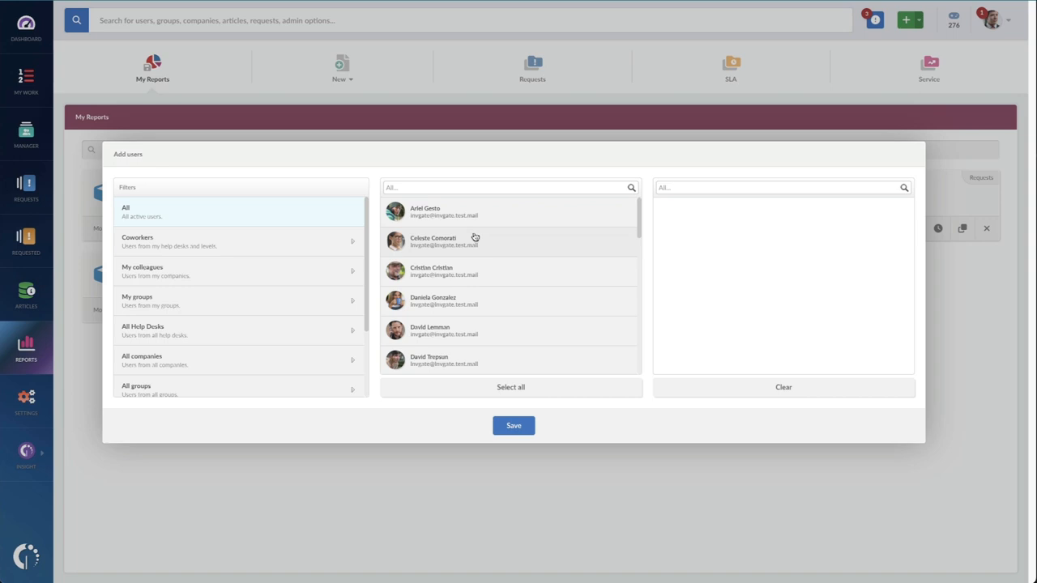
left_click(502, 188)
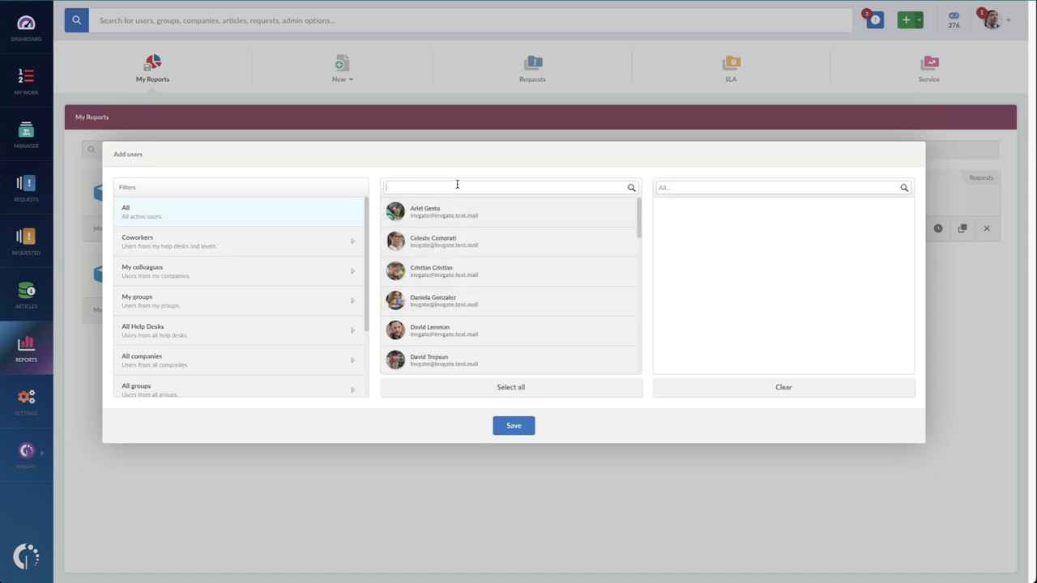
type("pete")
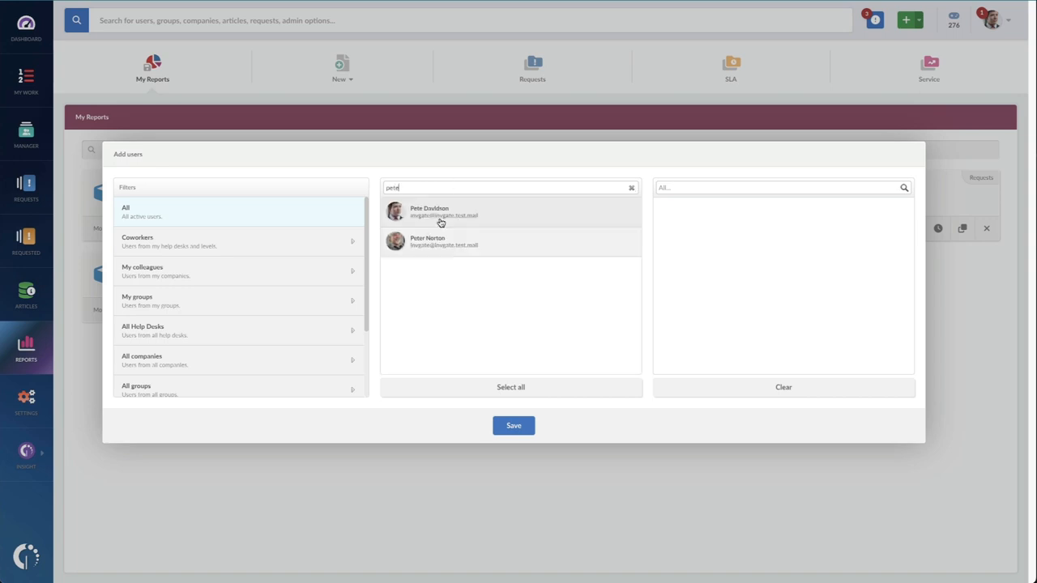
left_click(512, 424)
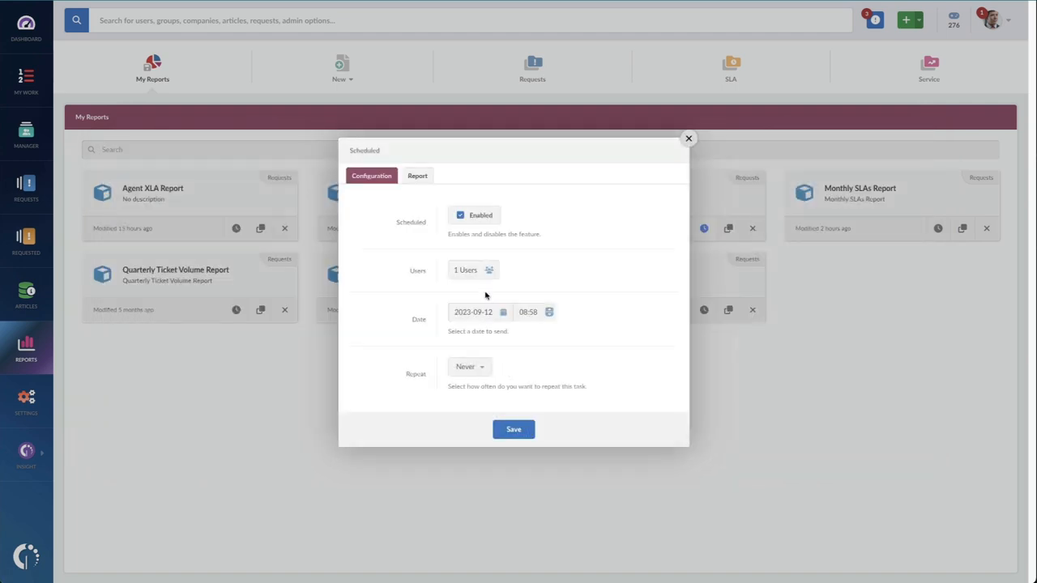
- Set the schedule to repeat every month starting 2023-09-30 and adjust the send time
left_click(470, 367)
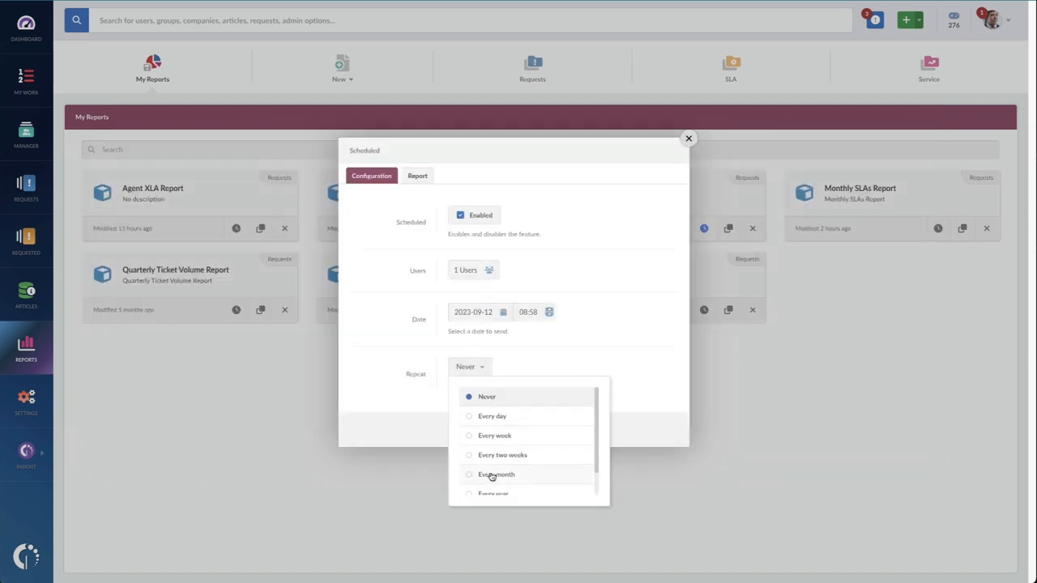
left_click(496, 473)
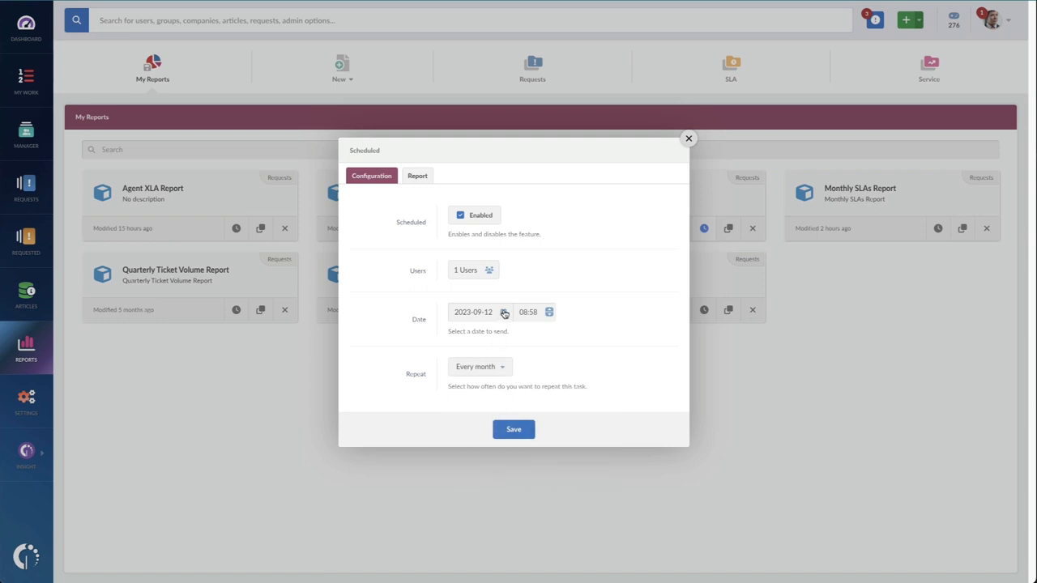
left_click(503, 311)
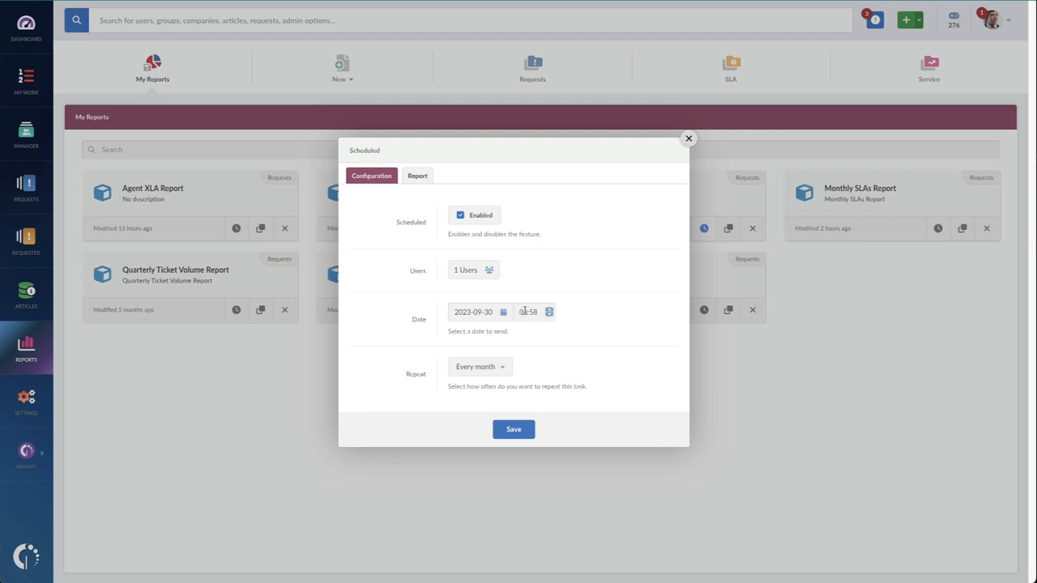
left_click(521, 311)
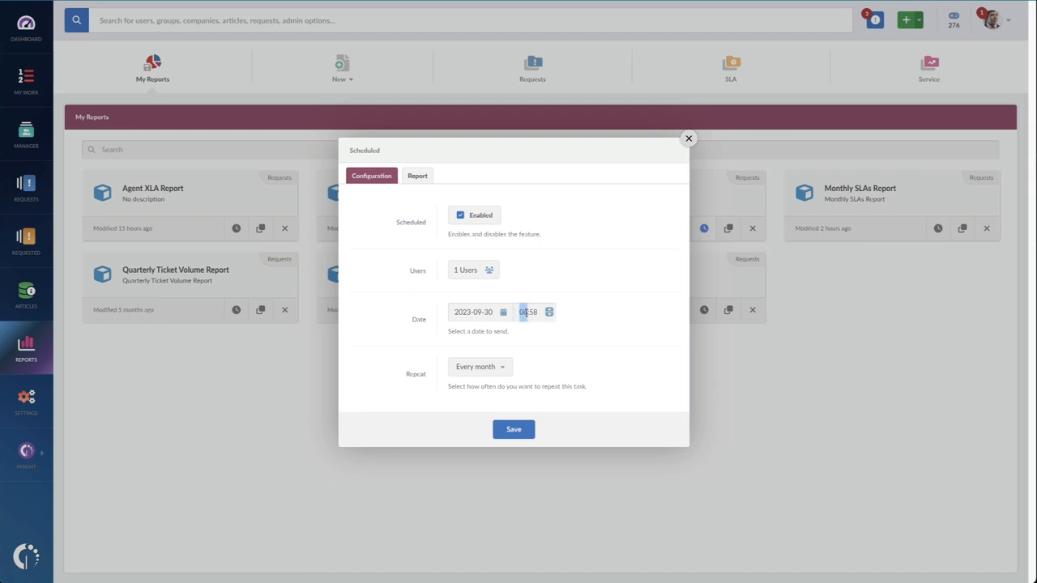